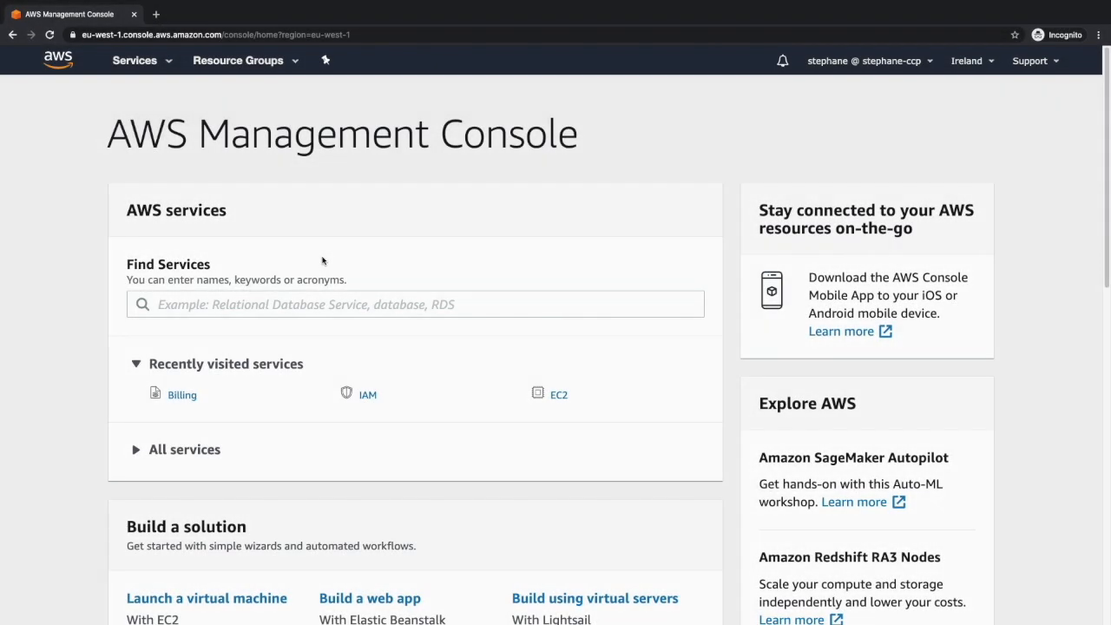
pyautogui.moveTo(302, 262)
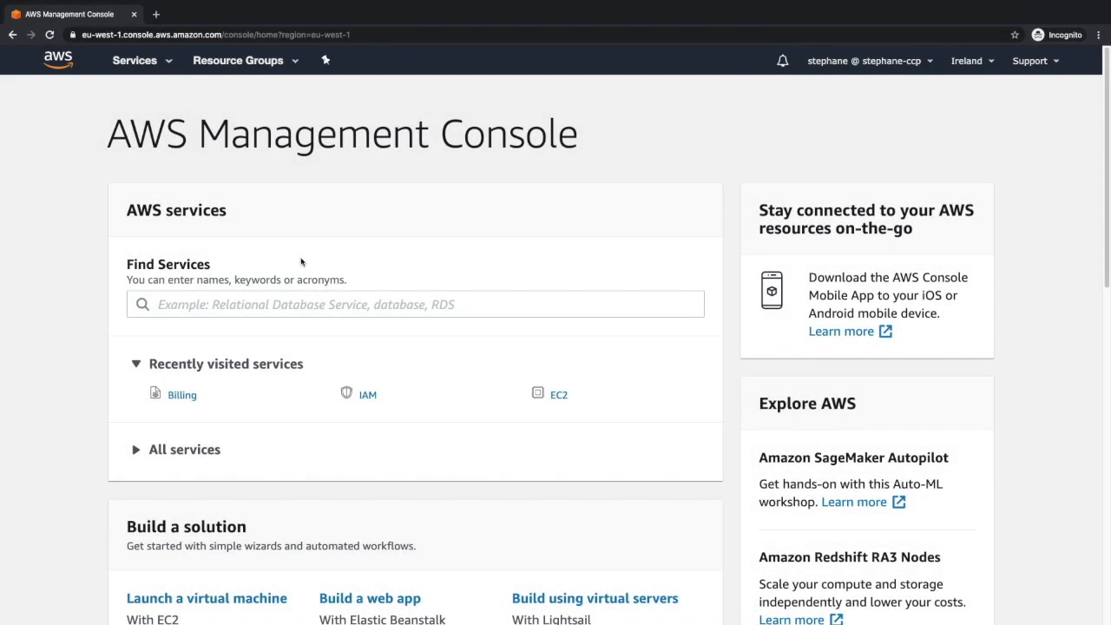
pyautogui.moveTo(865, 52)
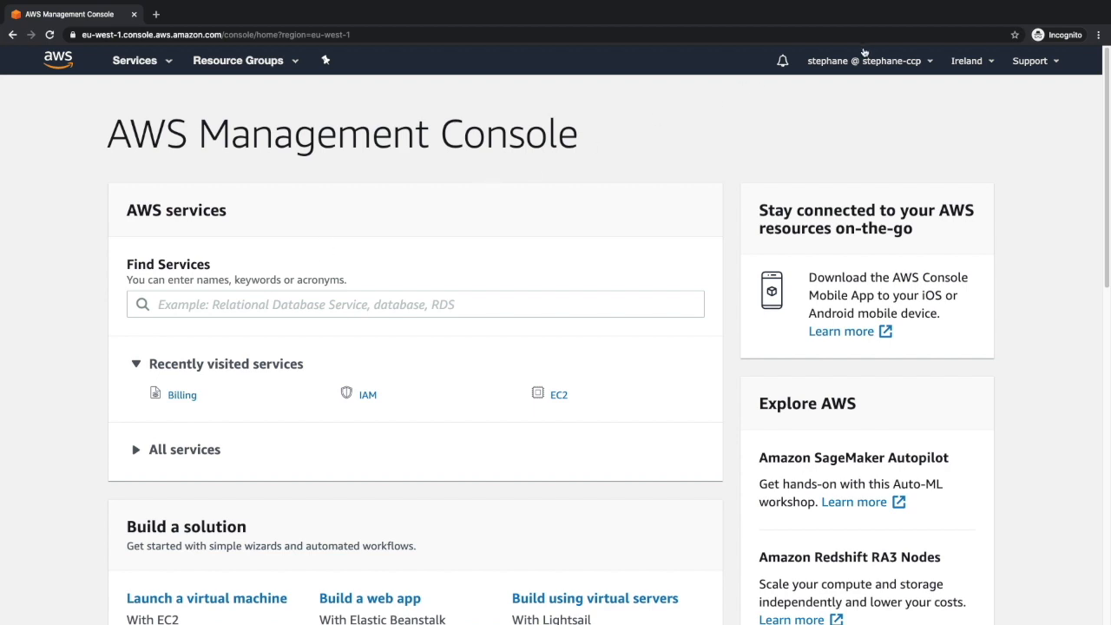
# - Go to My Billing Dashboard from the account menu and check the signed-in IAM user
pyautogui.click(865, 59)
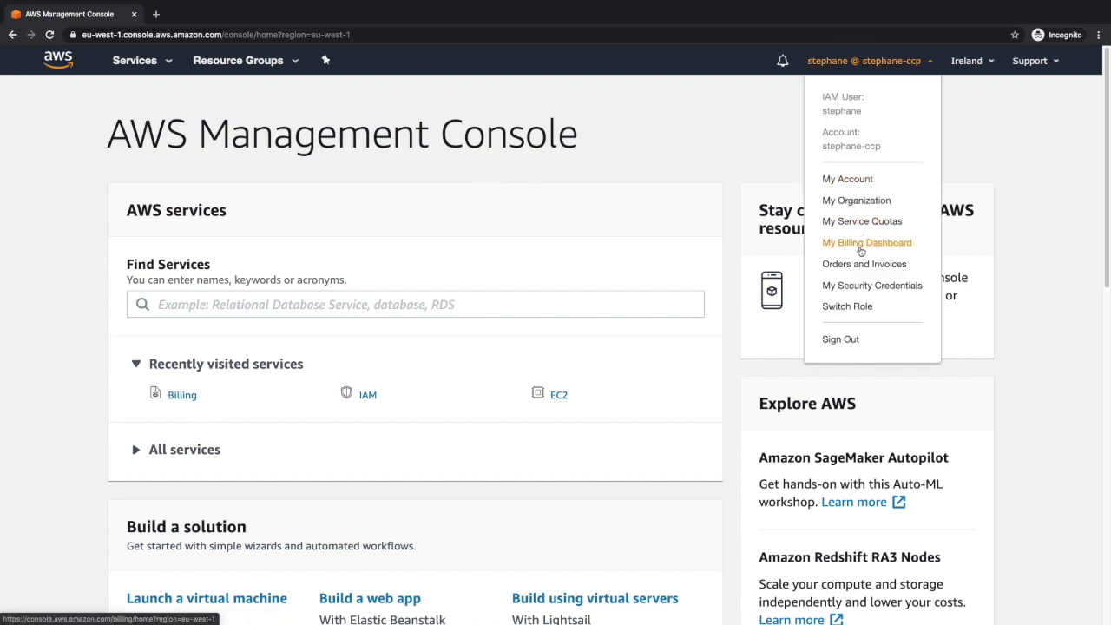
pyautogui.click(866, 243)
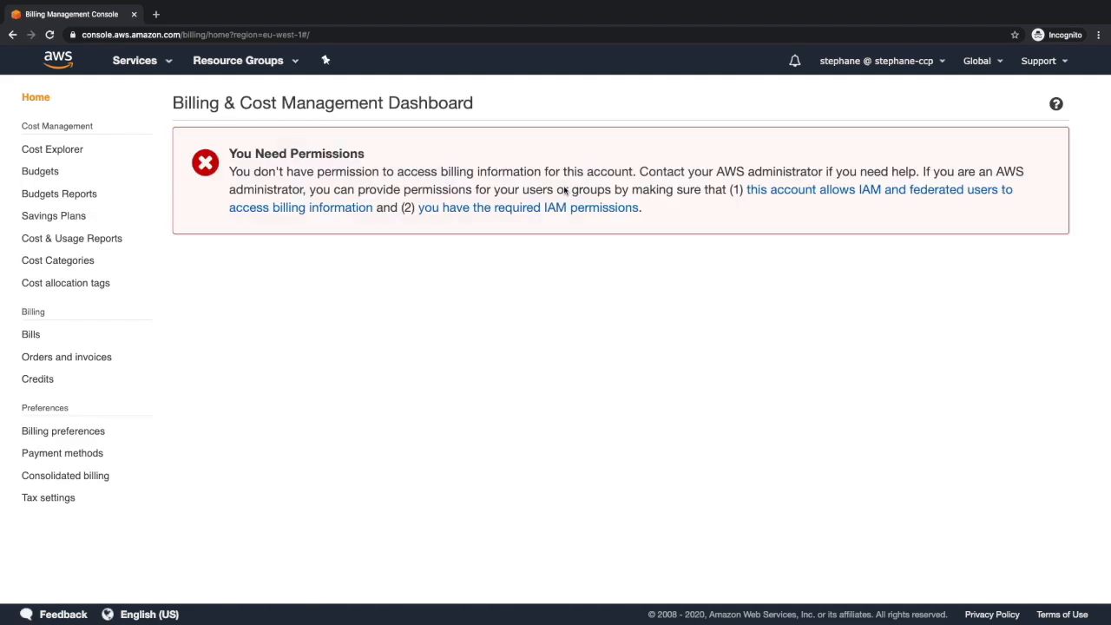
pyautogui.moveTo(250, 149)
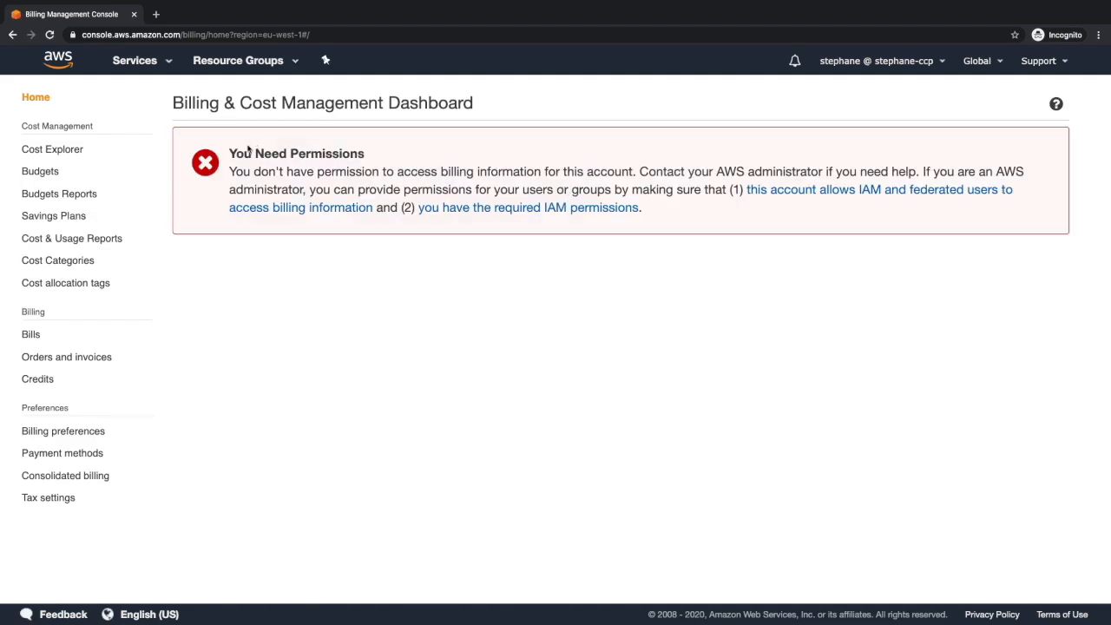
pyautogui.click(877, 61)
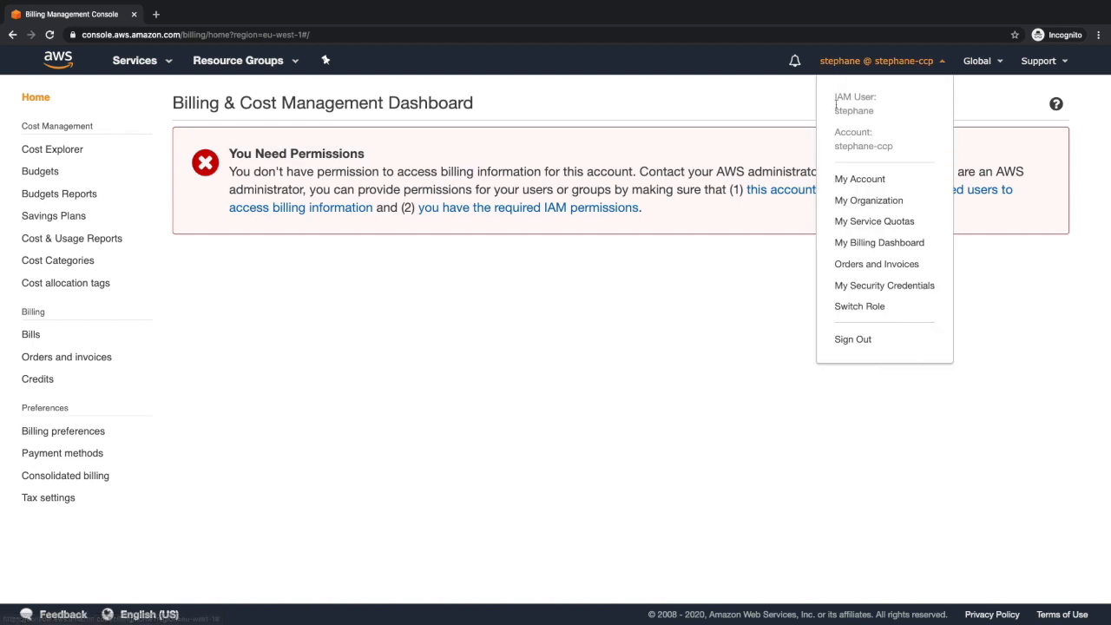
pyautogui.moveTo(852, 135)
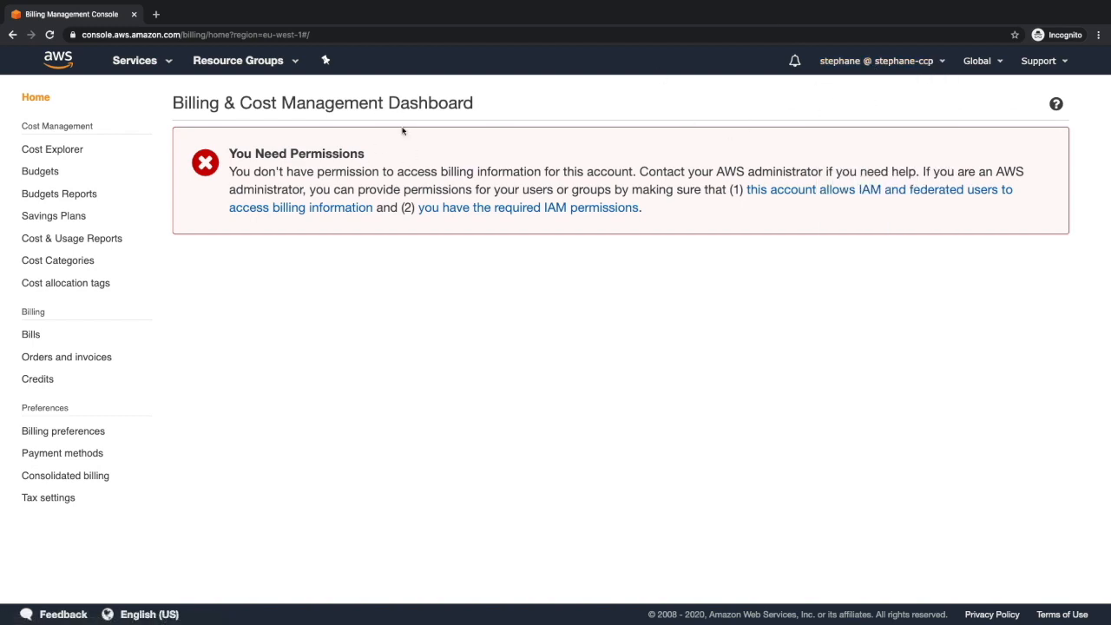
pyautogui.moveTo(326, 160)
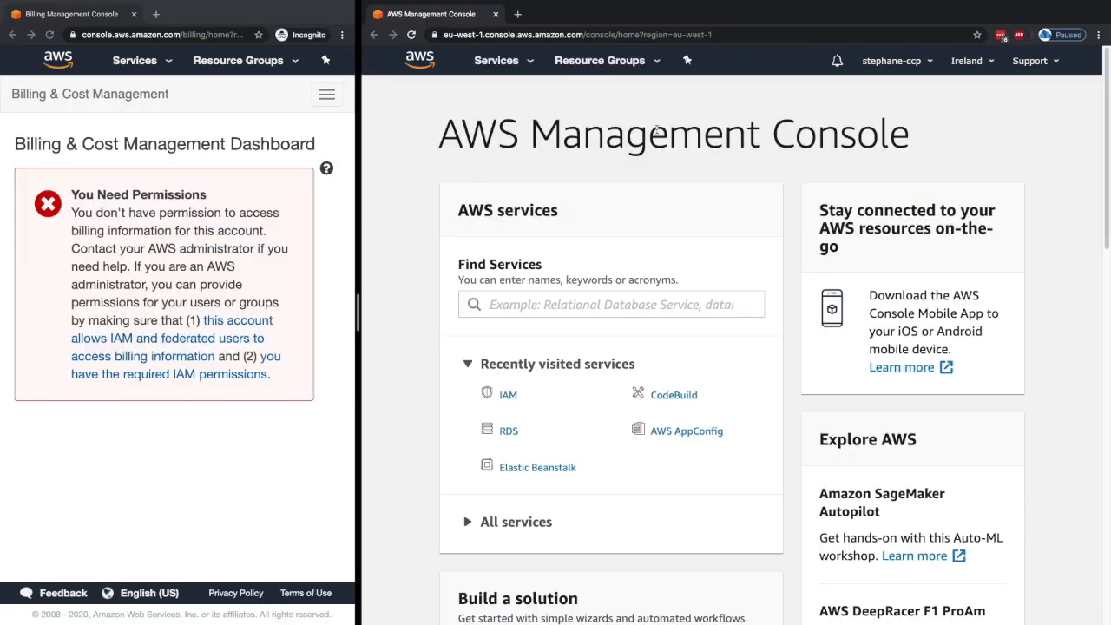
pyautogui.moveTo(646, 174)
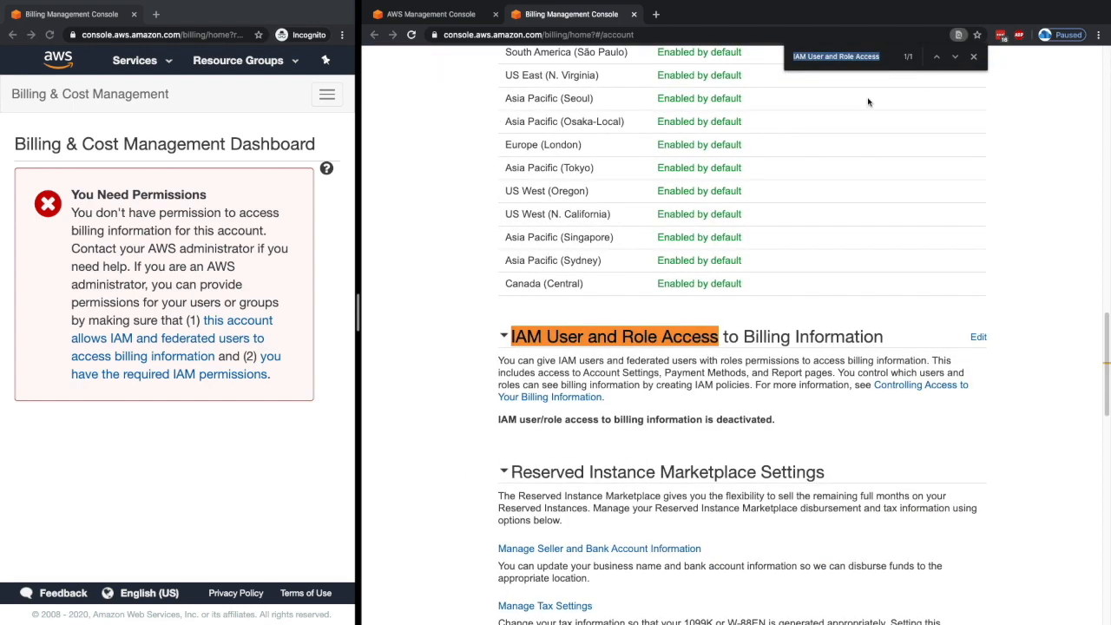
pyautogui.moveTo(636, 339)
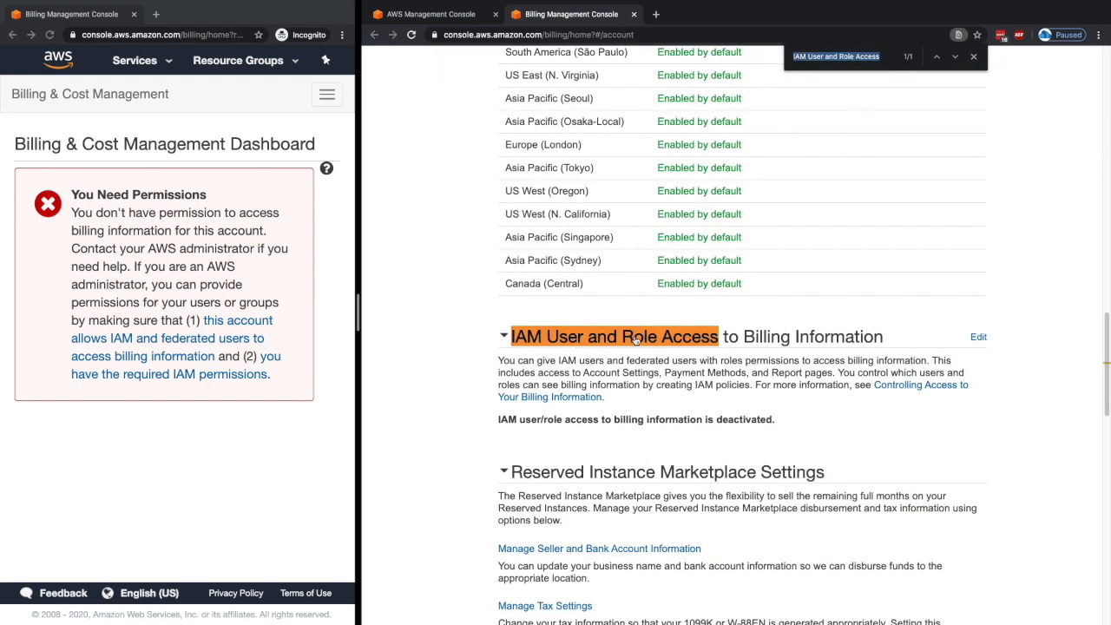
pyautogui.moveTo(781, 170)
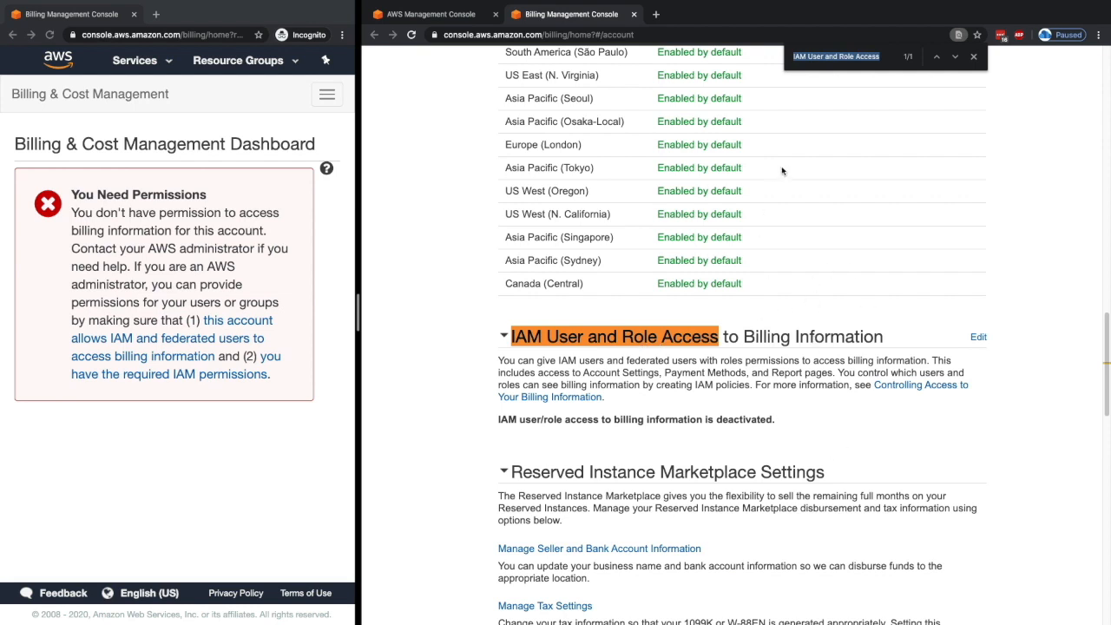
pyautogui.moveTo(969, 347)
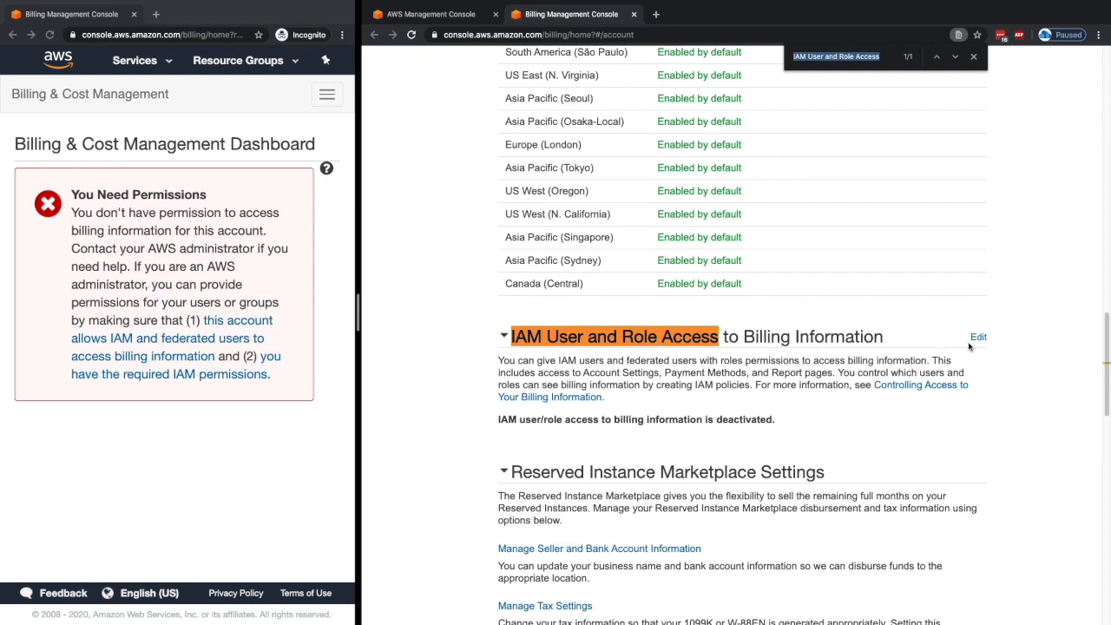
# - Activate IAM user and role access to billing information and update the setting
pyautogui.click(980, 337)
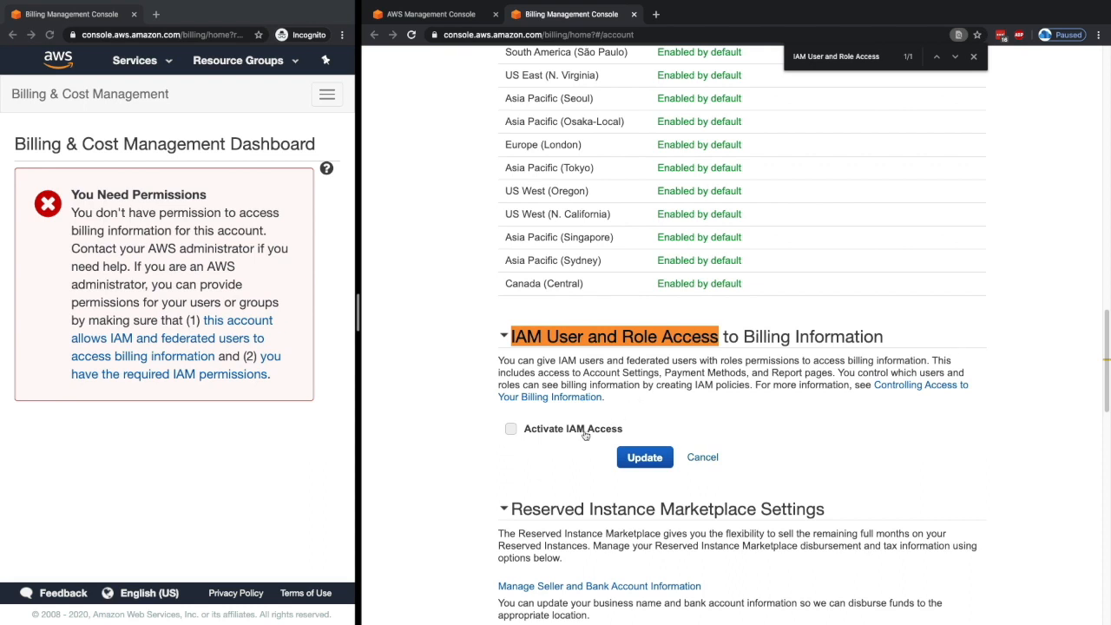
pyautogui.click(511, 429)
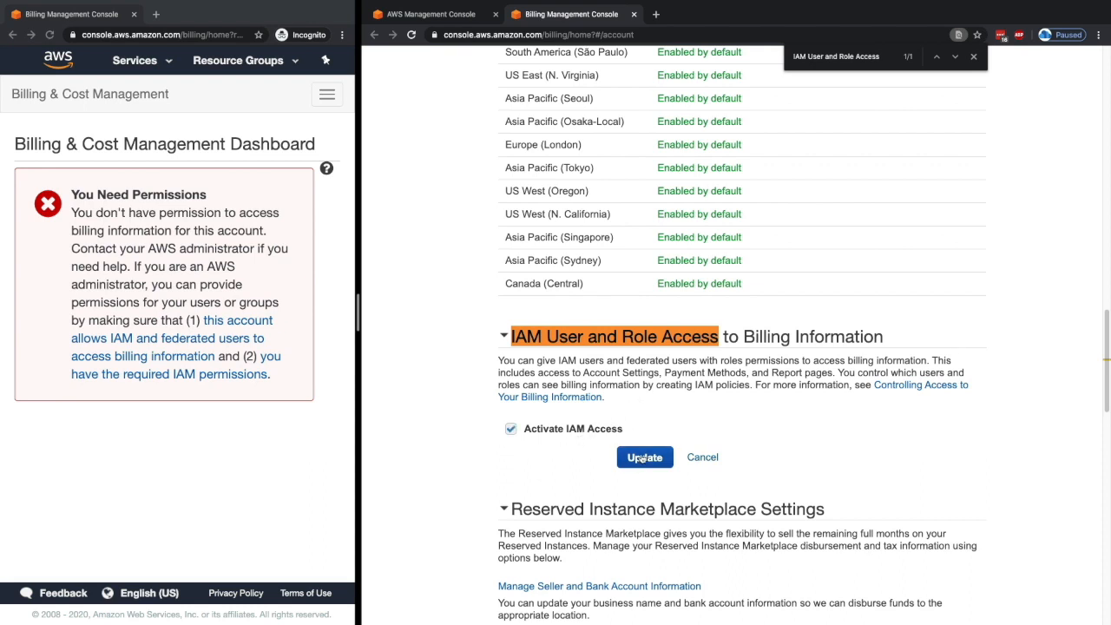
pyautogui.click(644, 456)
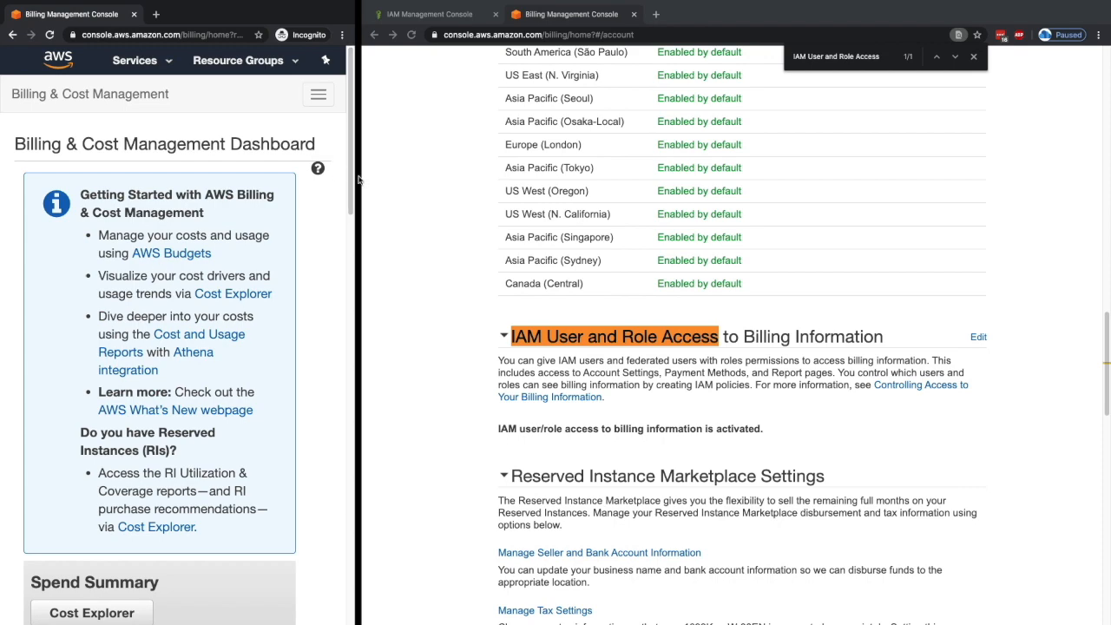
pyautogui.moveTo(347, 200)
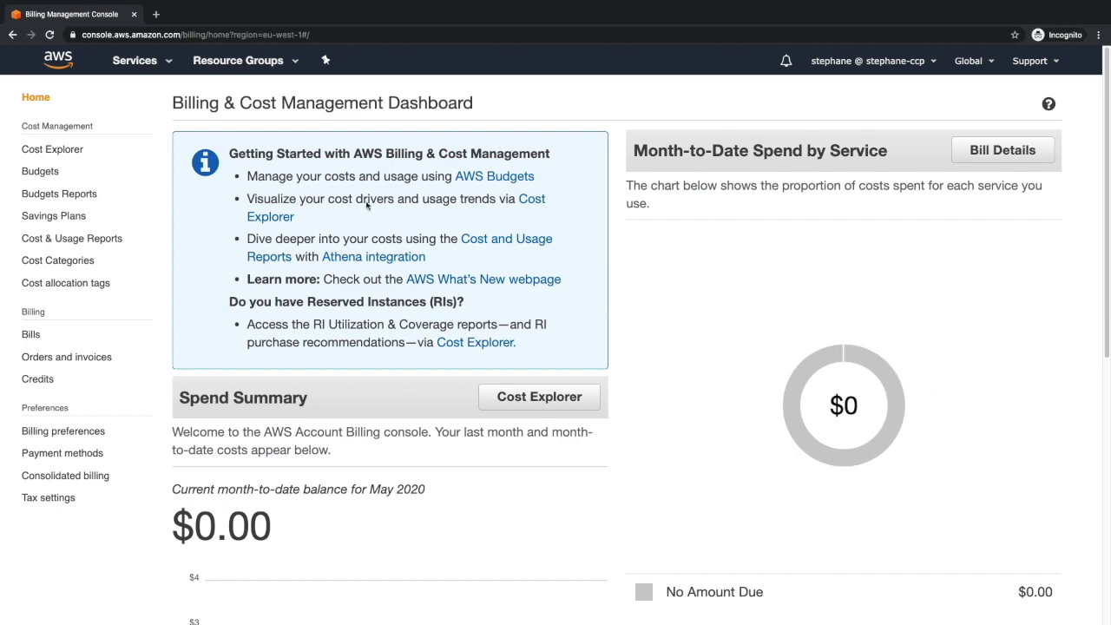
# - Scroll through the Spend Summary and Alerts & Notifications showing a $0.00 balance
pyautogui.scroll(-3)
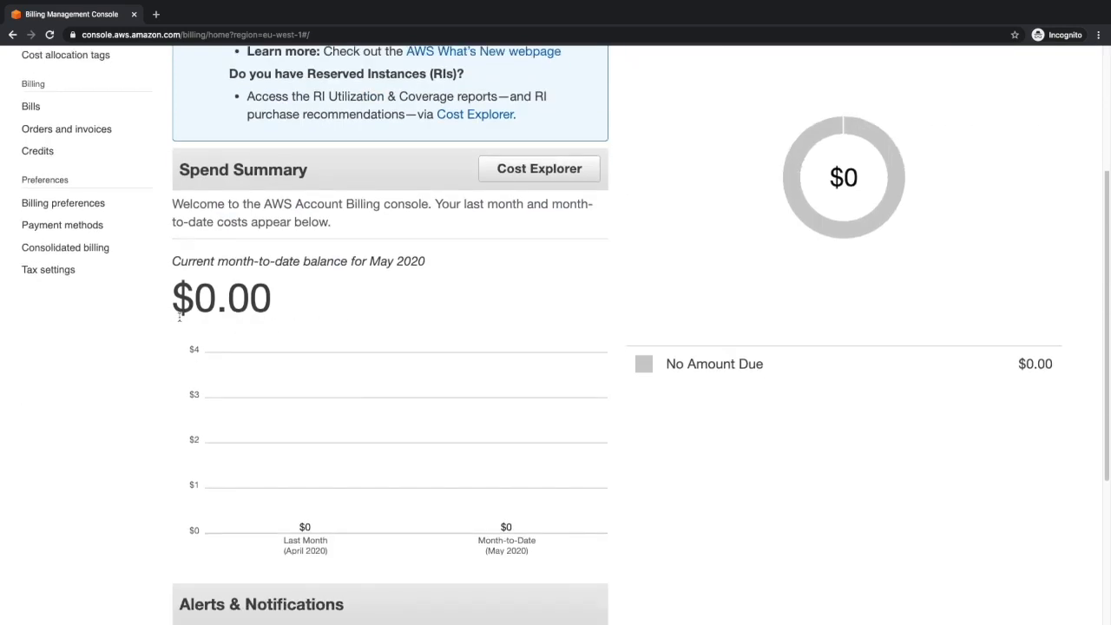
pyautogui.scroll(-3)
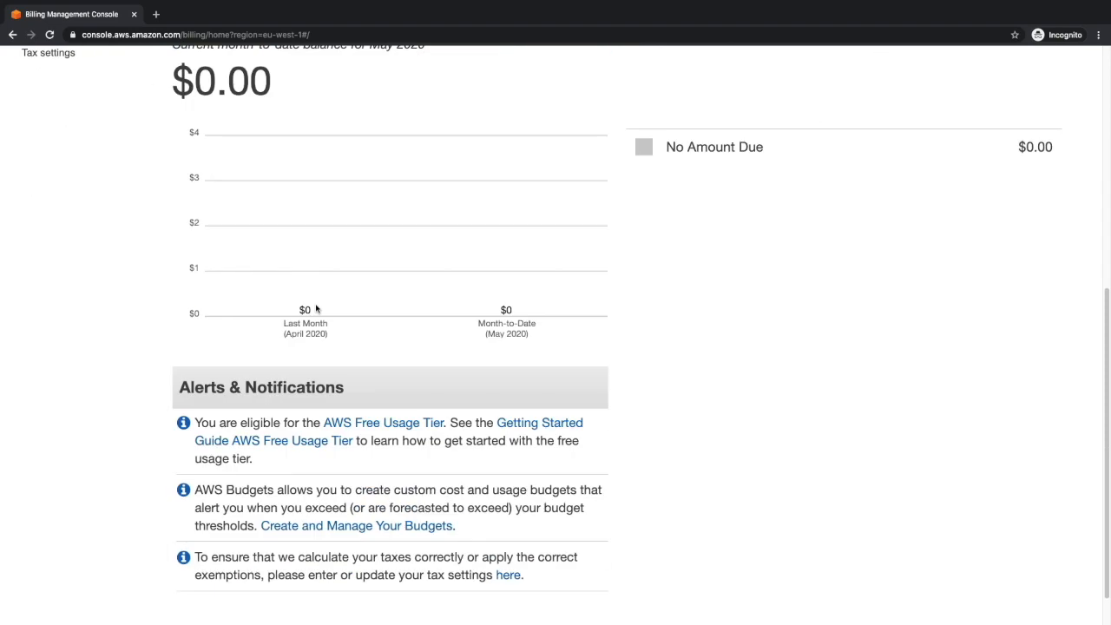
pyautogui.scroll(3)
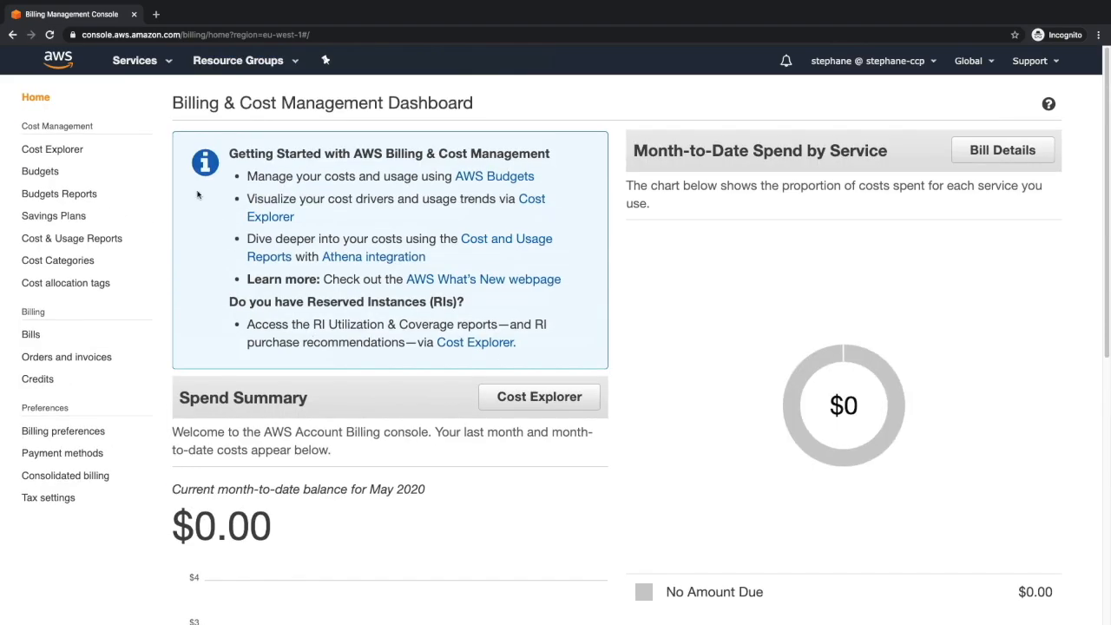
pyautogui.moveTo(40, 171)
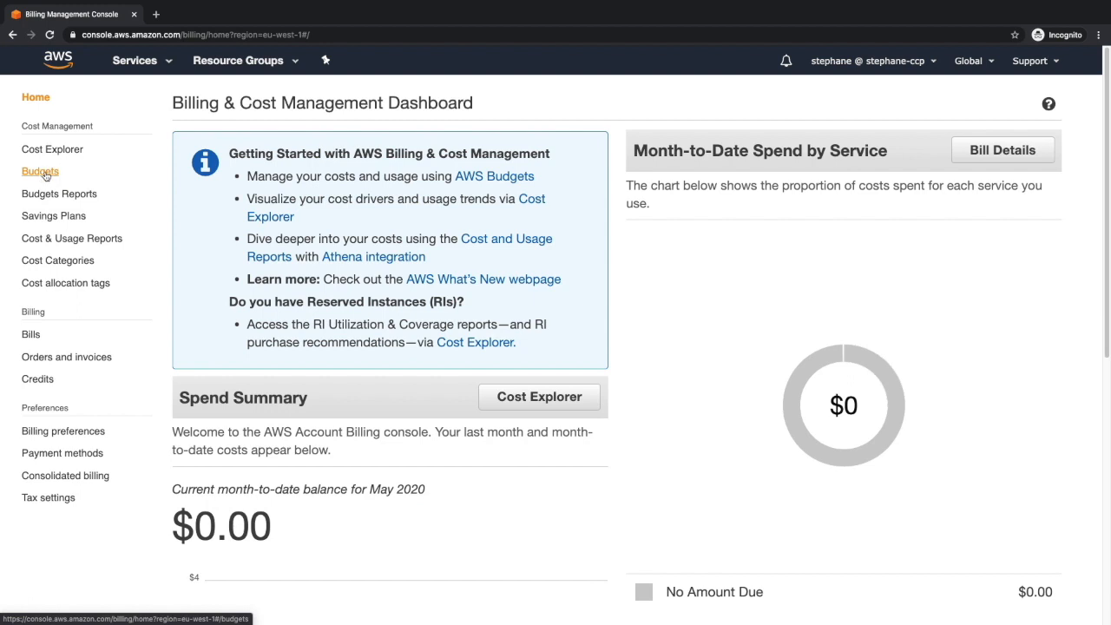
# - Go to Budgets and start creating a new Cost budget
pyautogui.click(40, 172)
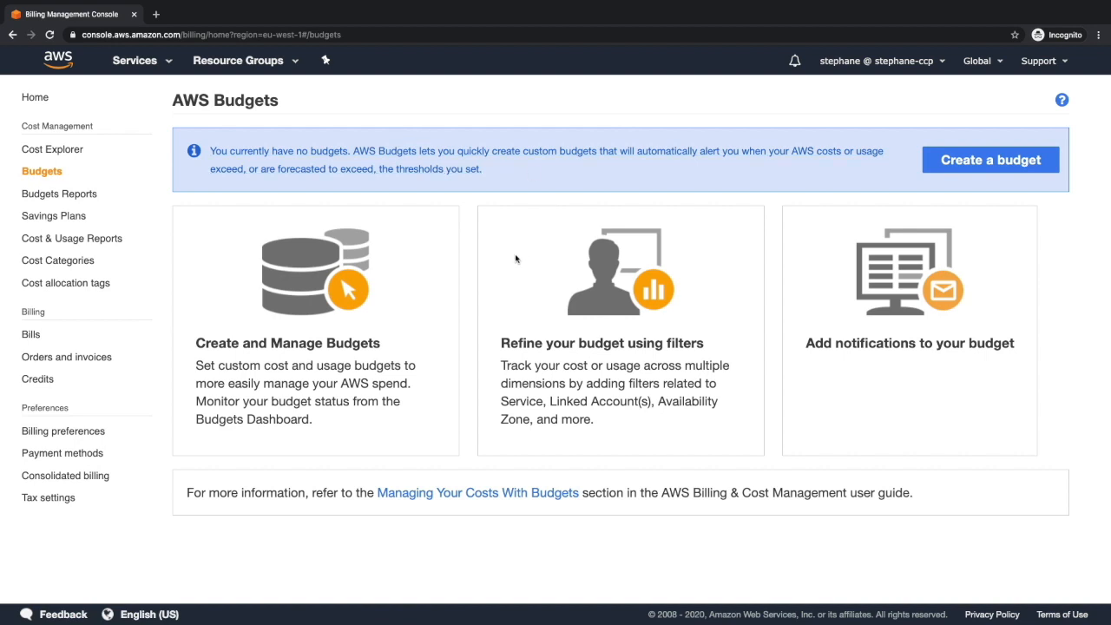
pyautogui.moveTo(983, 208)
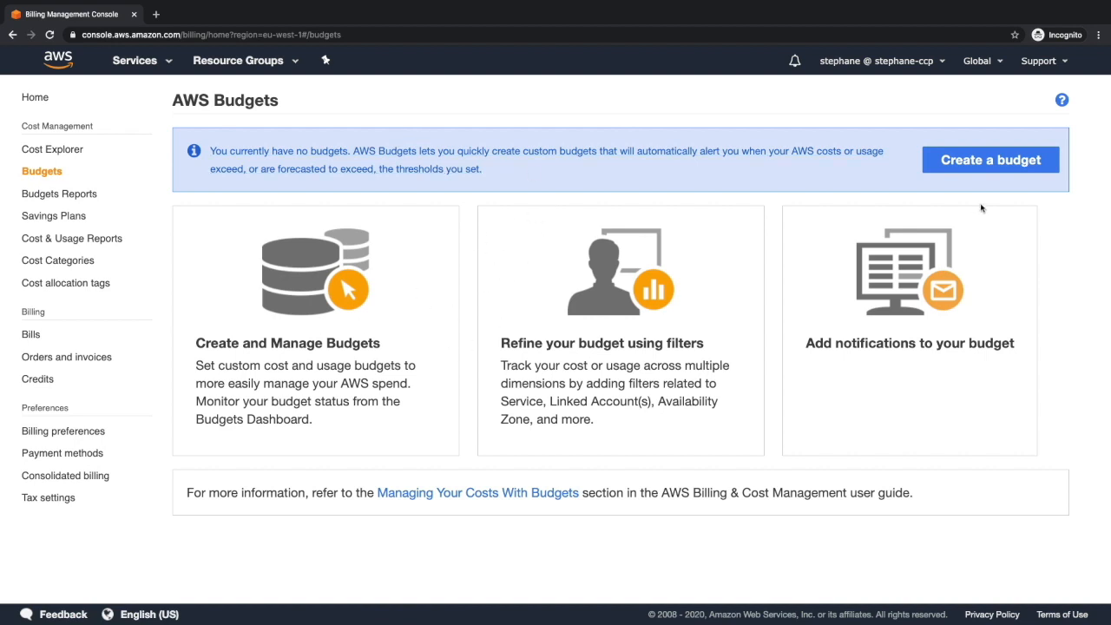
pyautogui.click(990, 160)
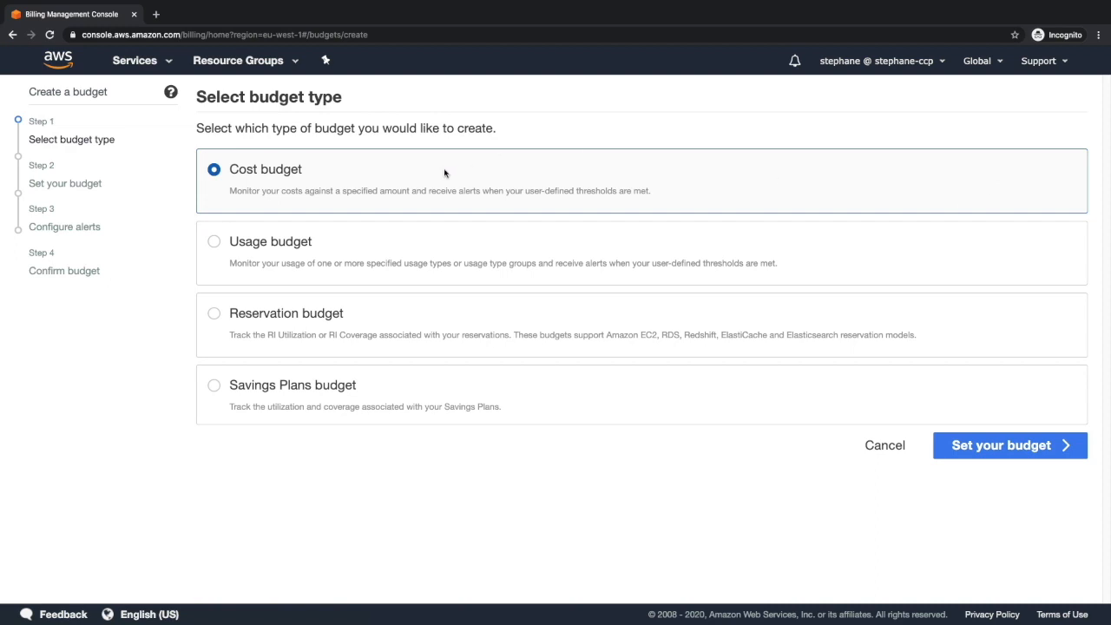
# - Name the monthly recurring budget 'Don't go over 10 dollars'
pyautogui.click(1011, 444)
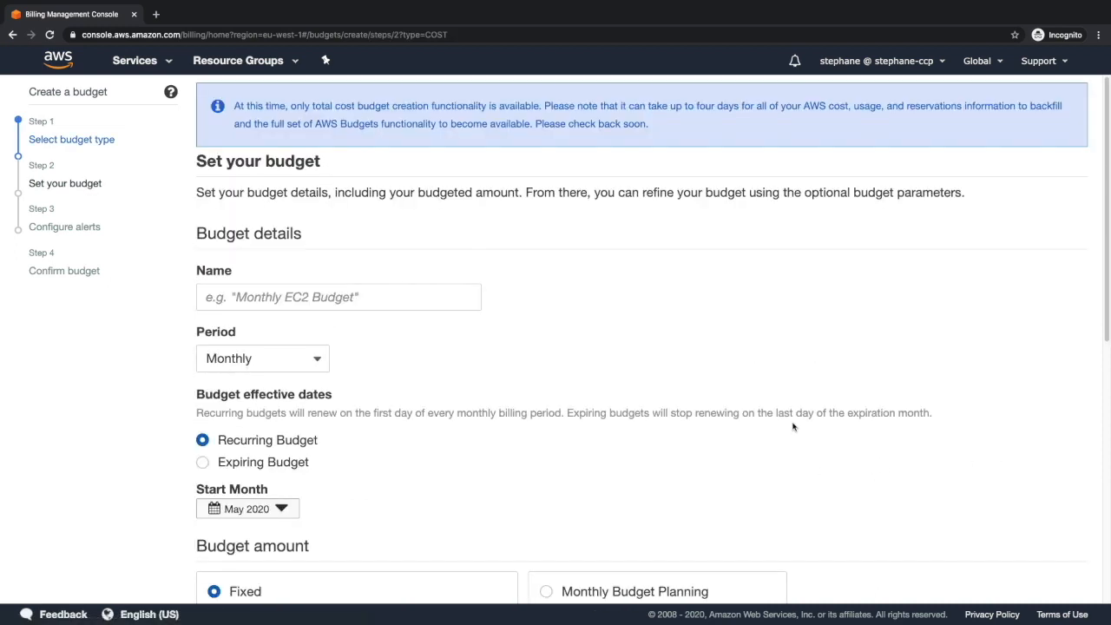
pyautogui.write("Don't go o")
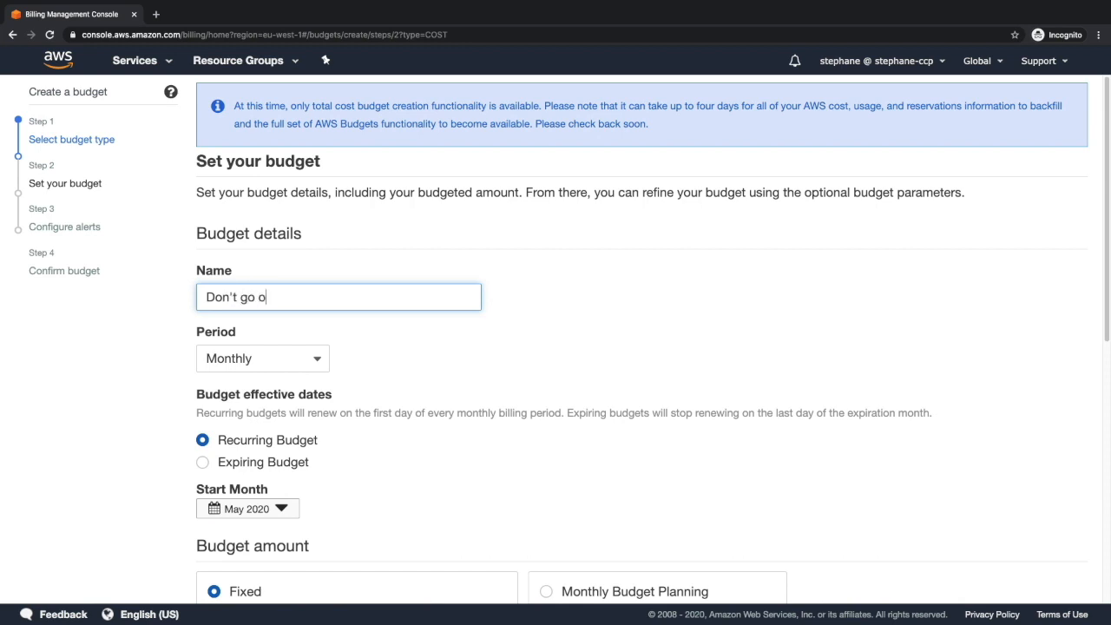
pyautogui.write('ver 10 dollars')
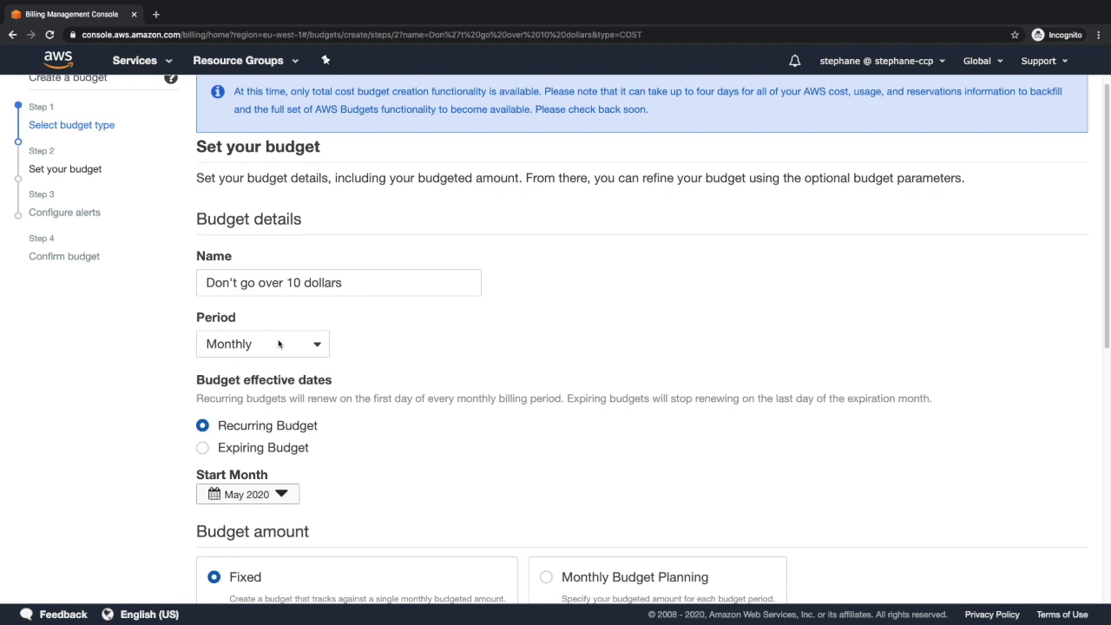
pyautogui.scroll(-3)
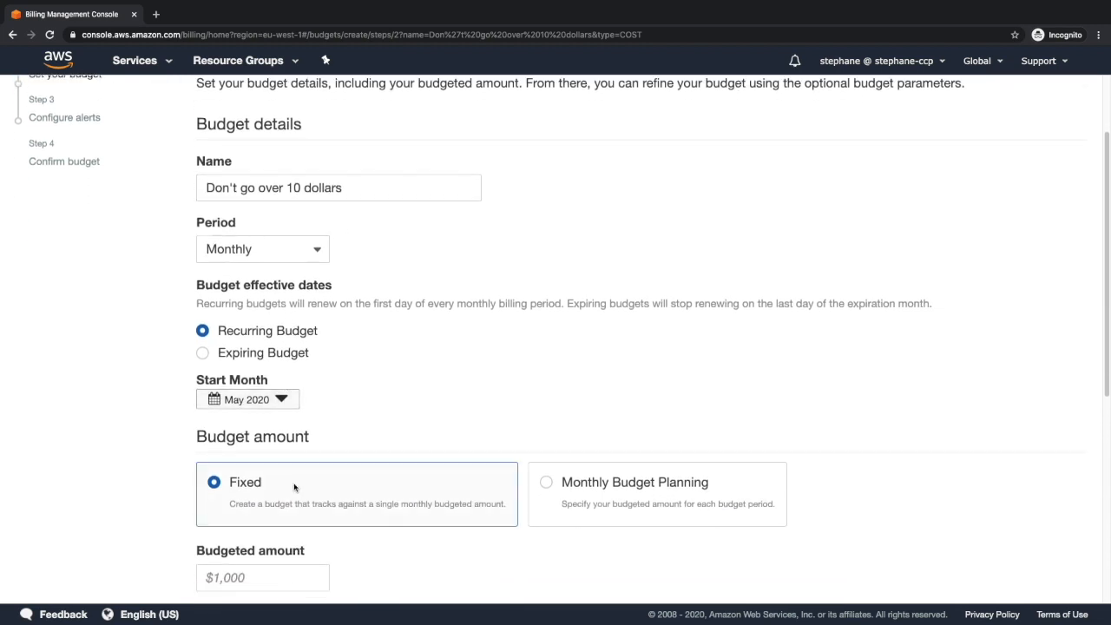
pyautogui.scroll(-3)
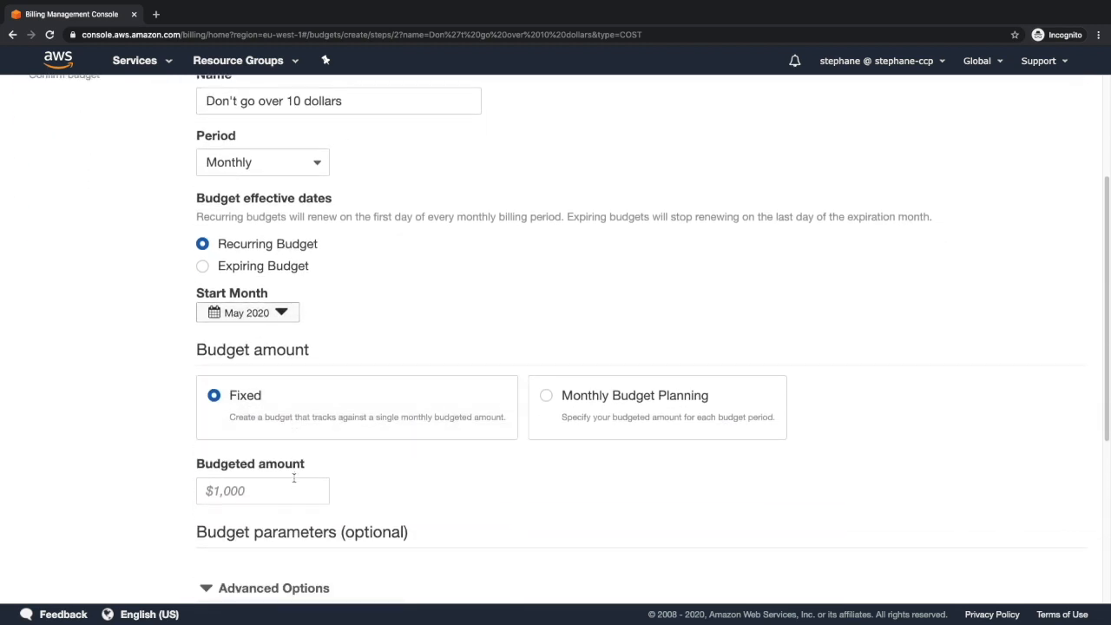
# - Set a fixed budgeted amount of $10 and move down to Configure alerts
pyautogui.click(263, 490)
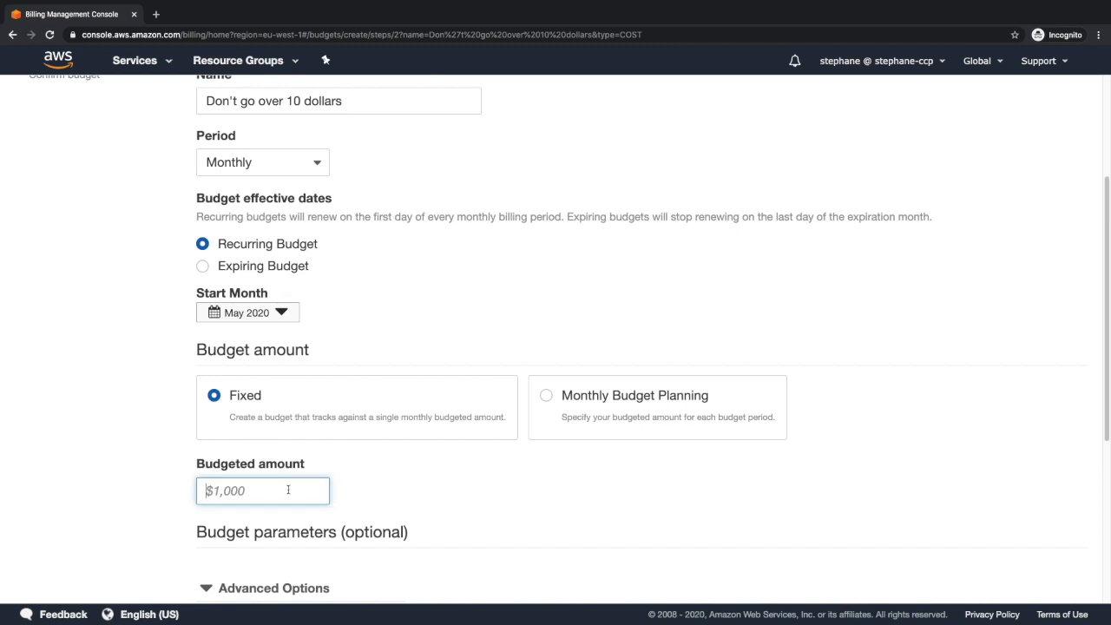
pyautogui.write('10')
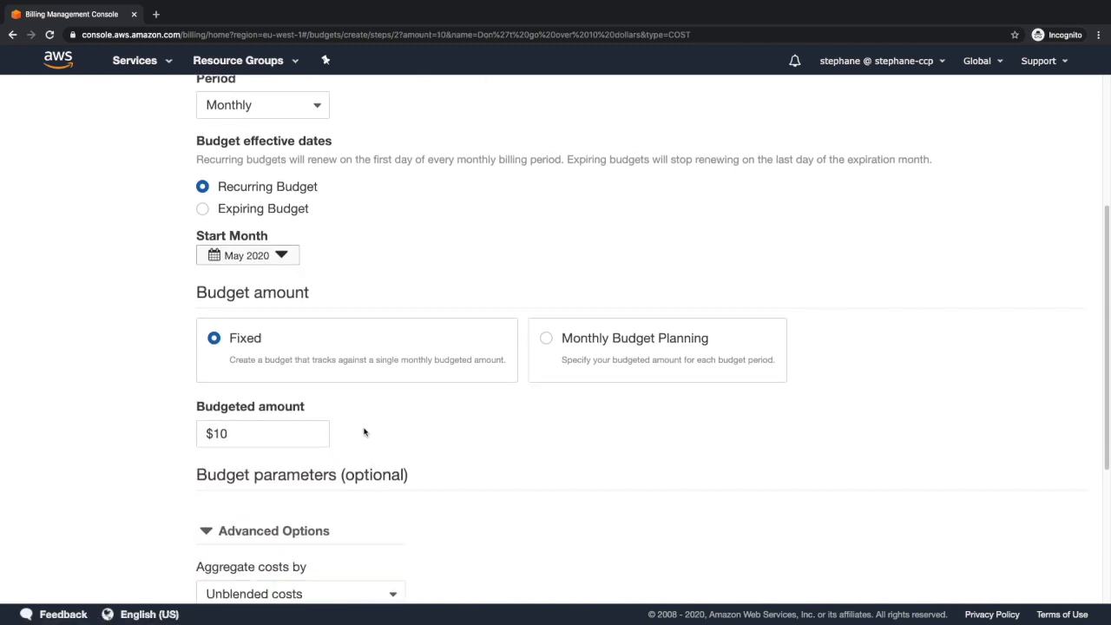
pyautogui.scroll(-3)
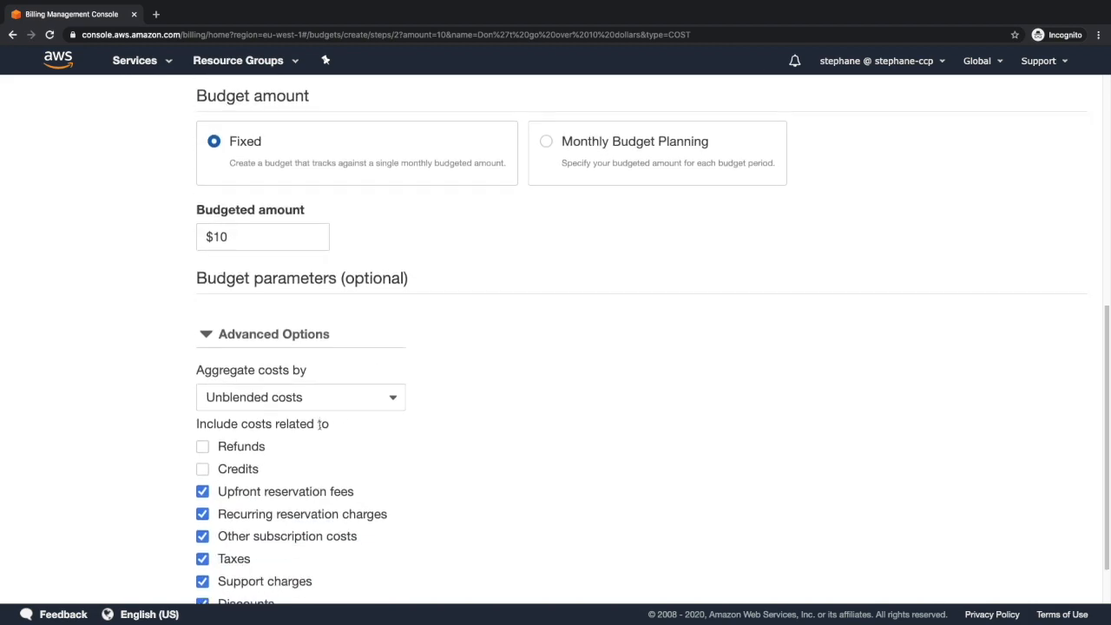
pyautogui.scroll(-3)
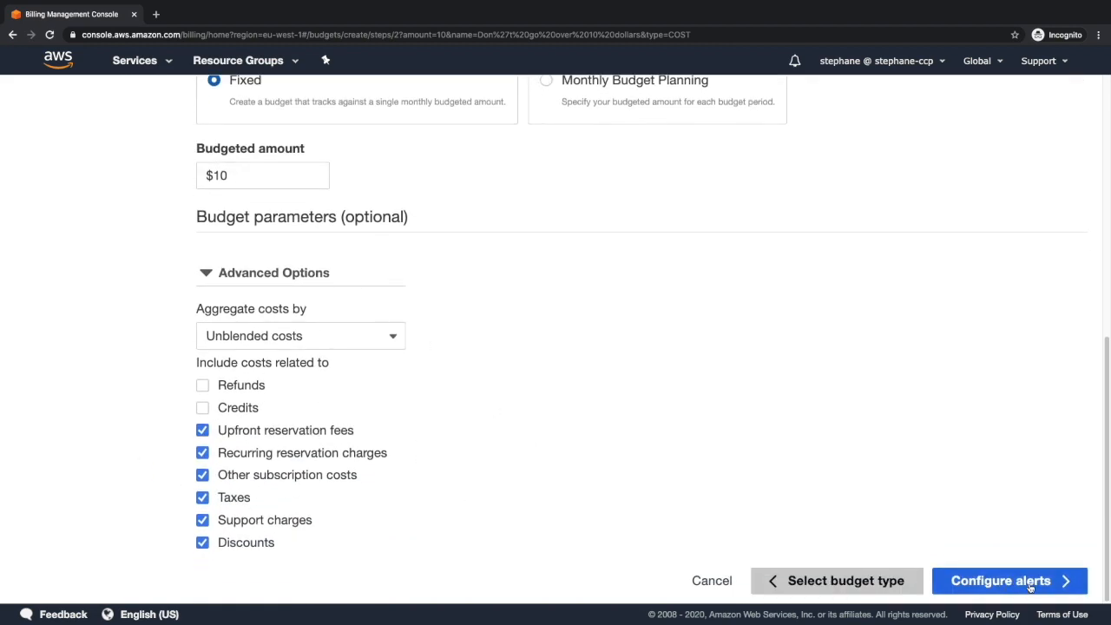
# - Set Alert 1 on actual costs at an 80% ($8.00) threshold with an email contact
pyautogui.click(1000, 580)
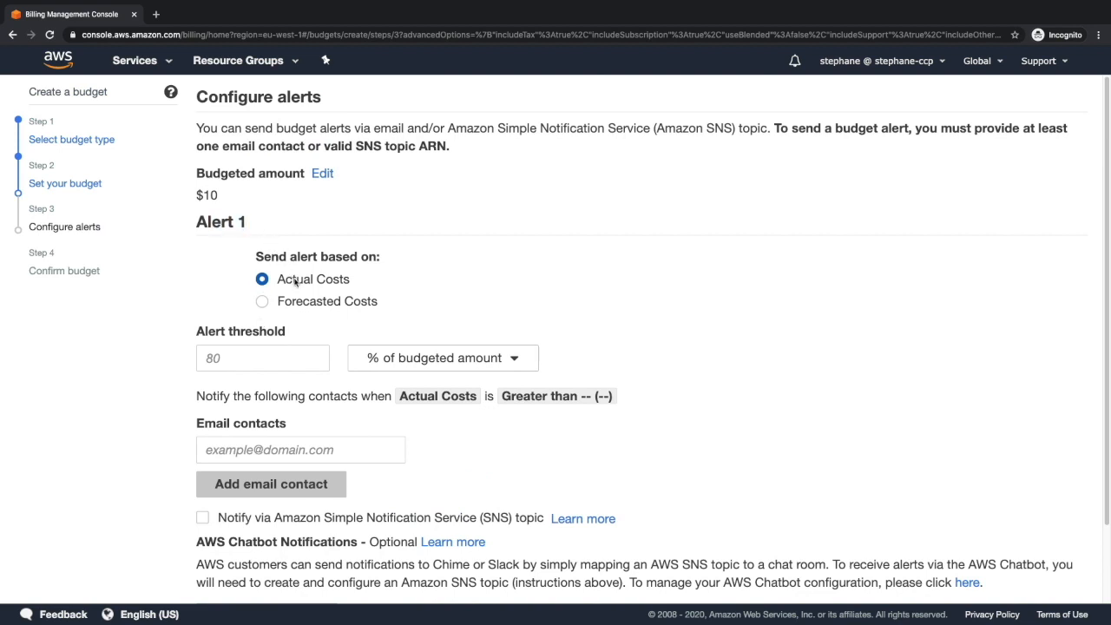
pyautogui.moveTo(290, 355)
pyautogui.write('80')
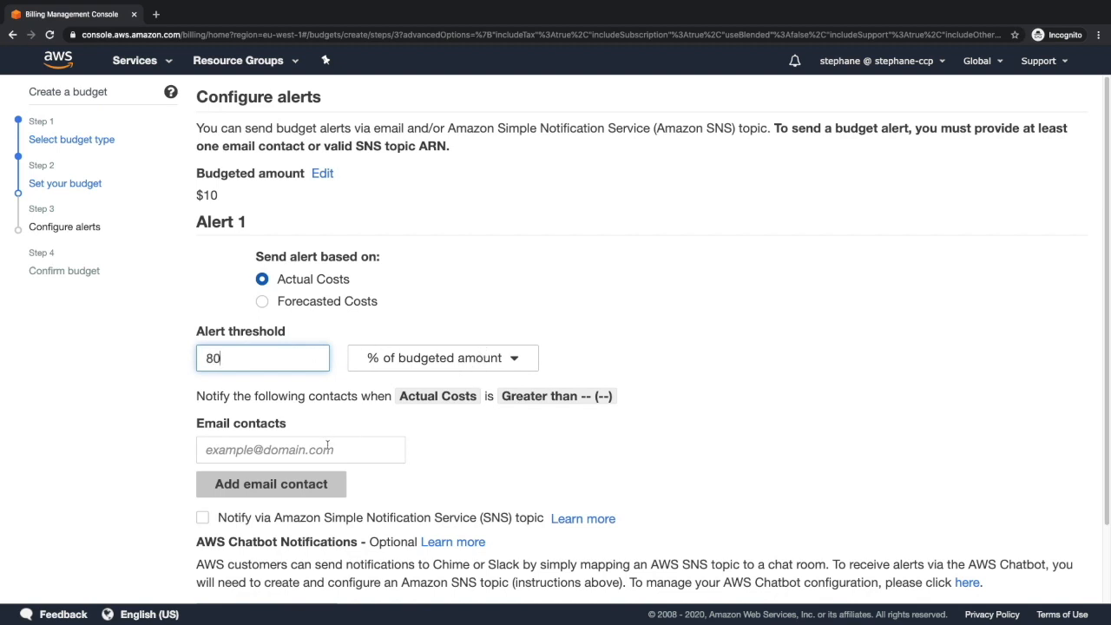
pyautogui.click(301, 448)
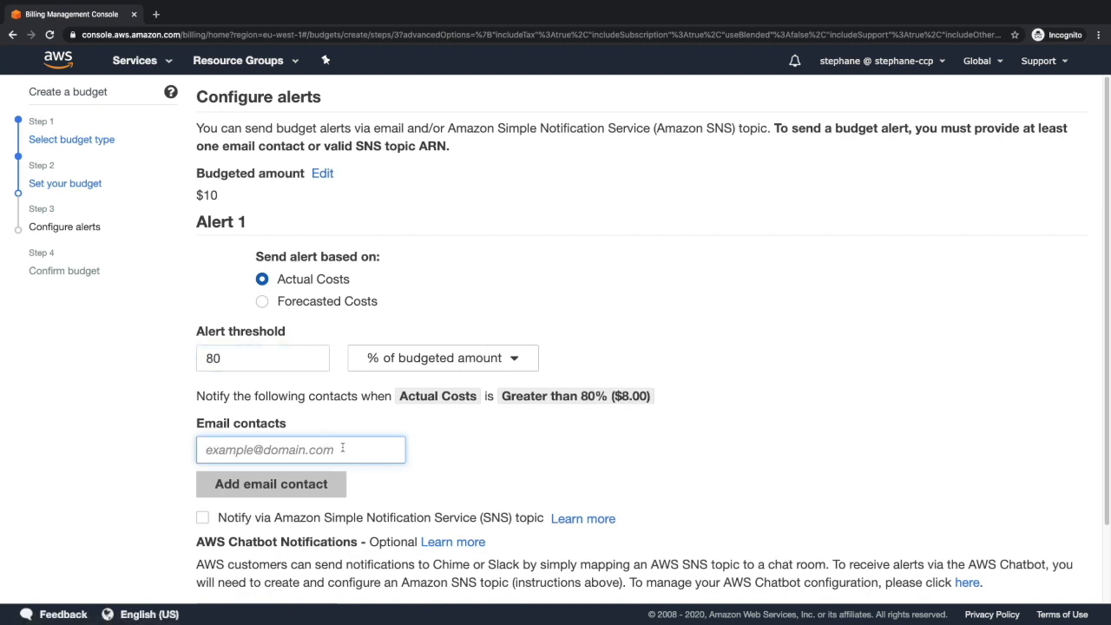
pyautogui.scroll(-3)
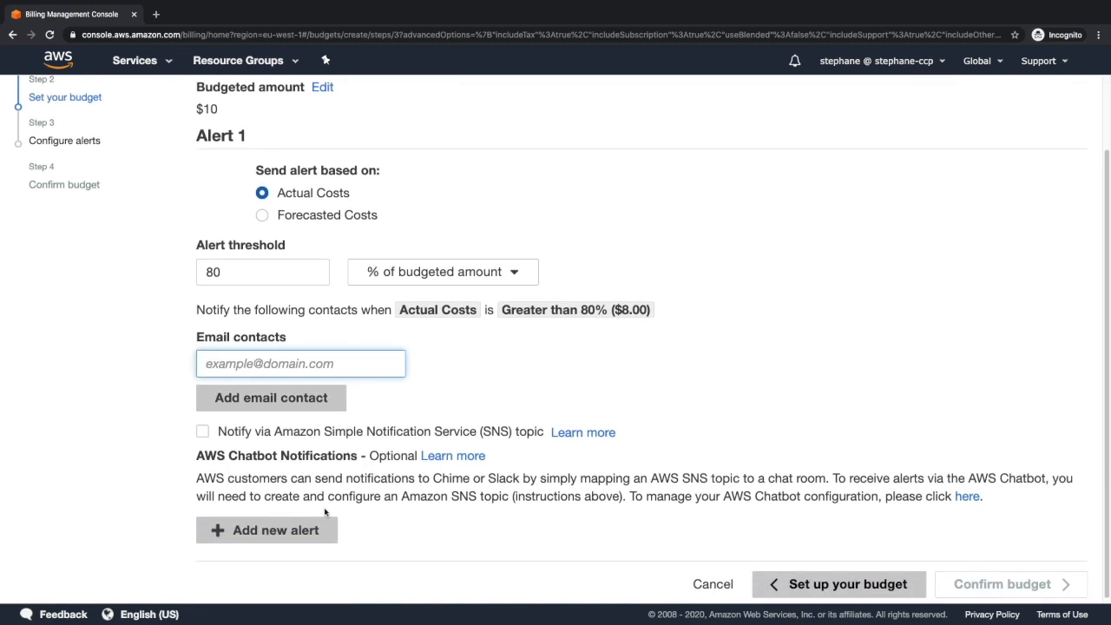
# - Add a second alert on forecasted costs at 80% ($8.00) with an email contact
pyautogui.click(268, 530)
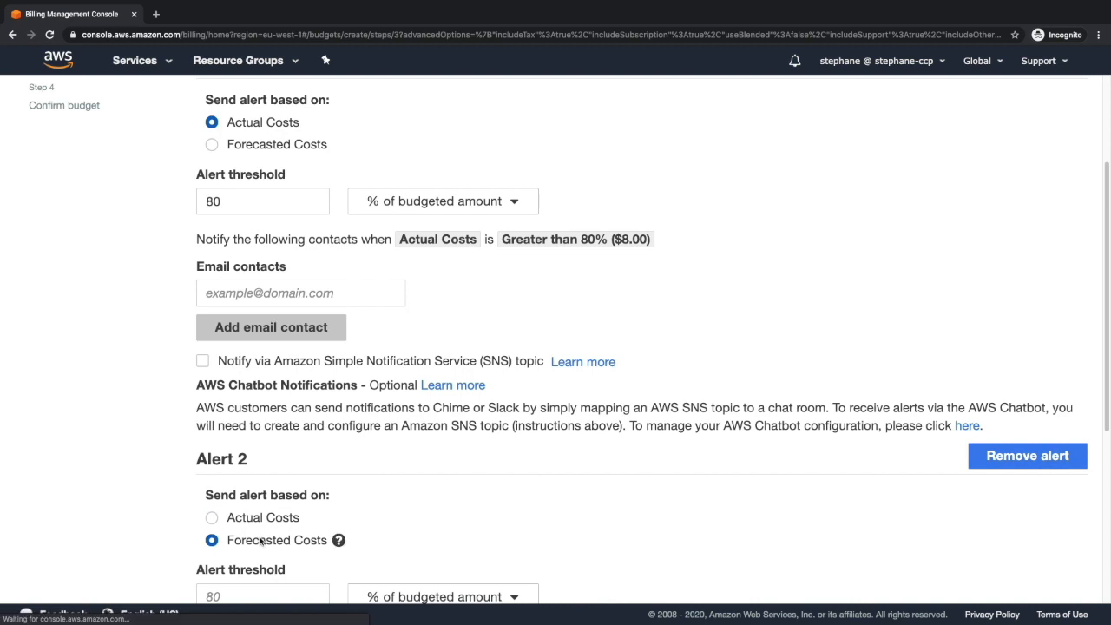
pyautogui.scroll(-3)
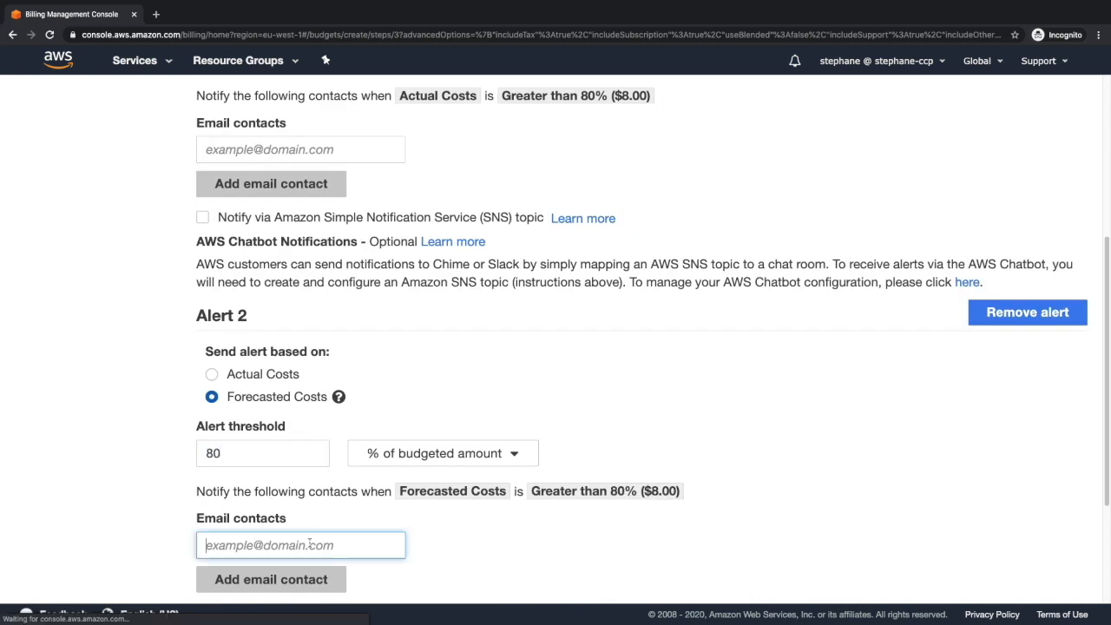
pyautogui.scroll(-3)
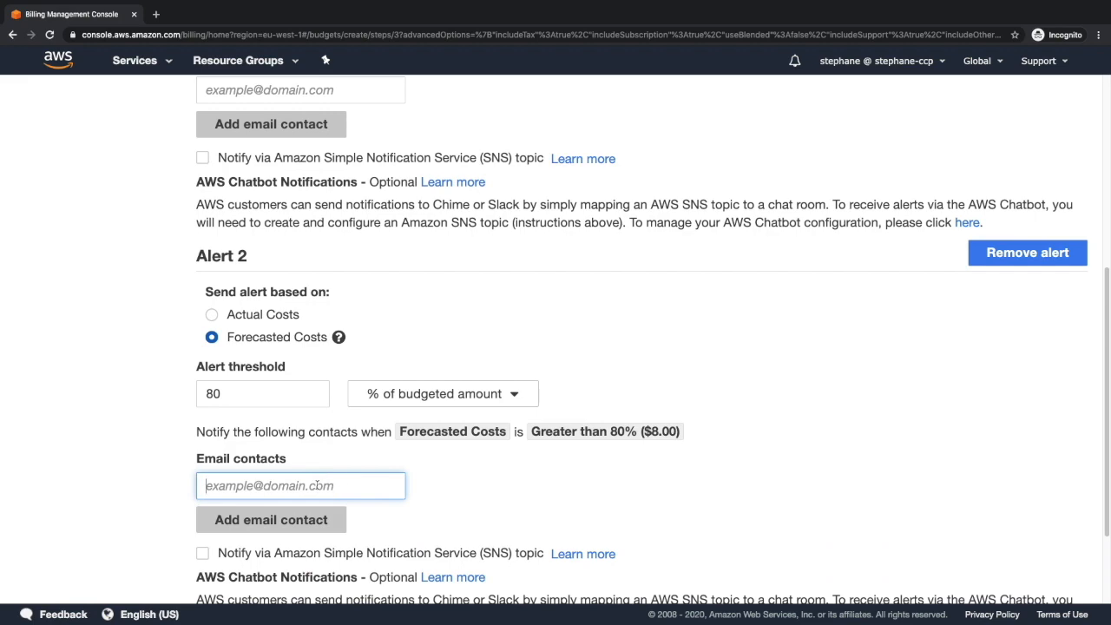
pyautogui.scroll(-3)
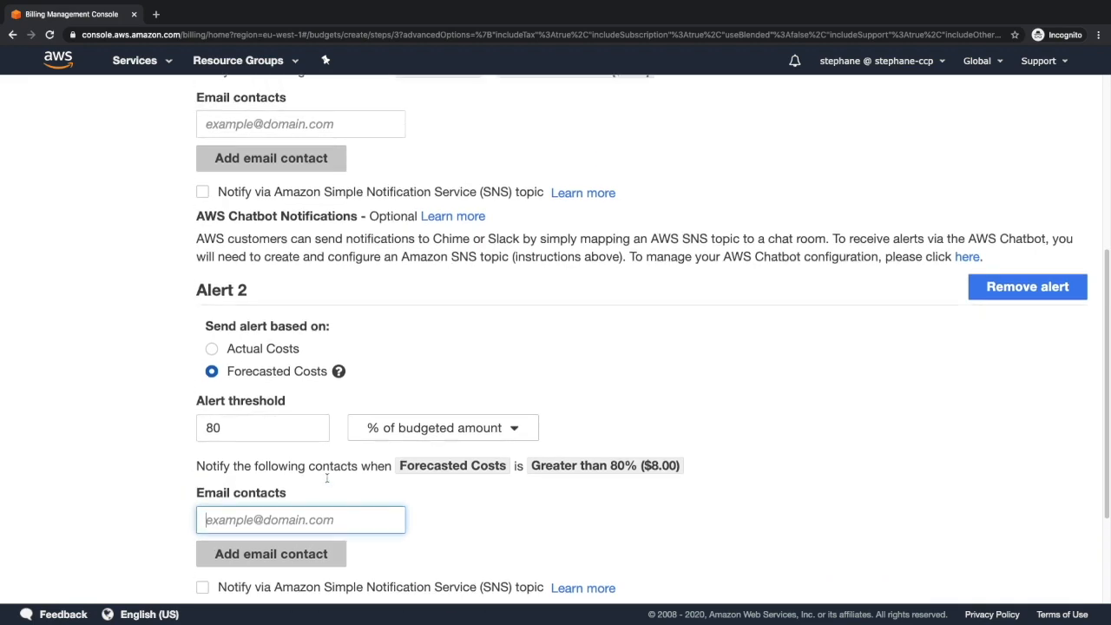
pyautogui.scroll(-3)
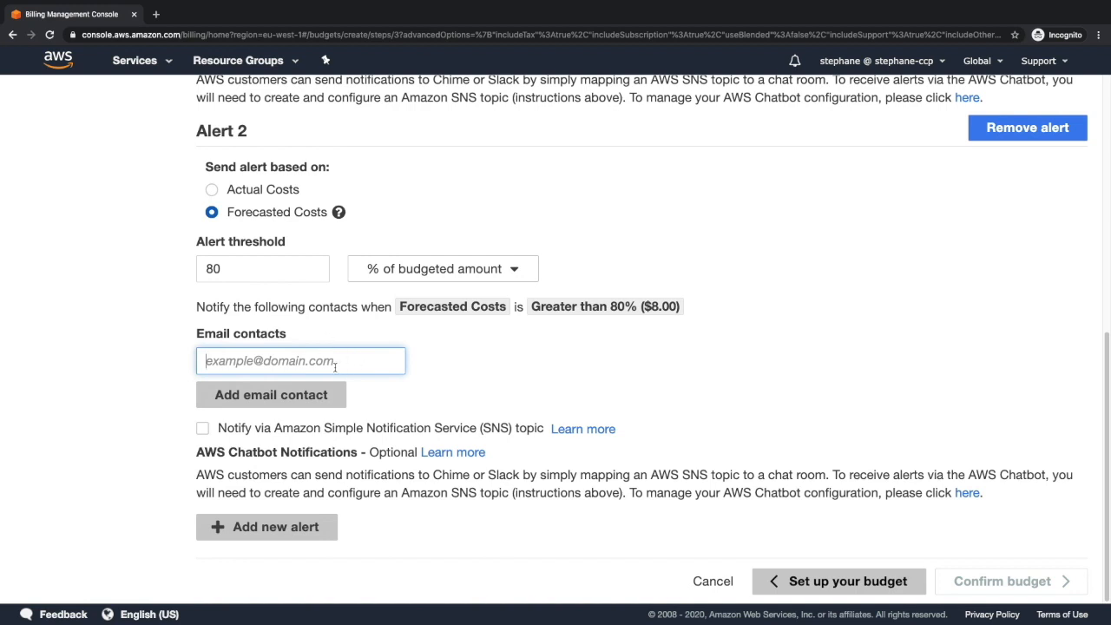
# - Review the Confirm budget summary listing the $10 budget and both 80% alerts
pyautogui.click(1000, 580)
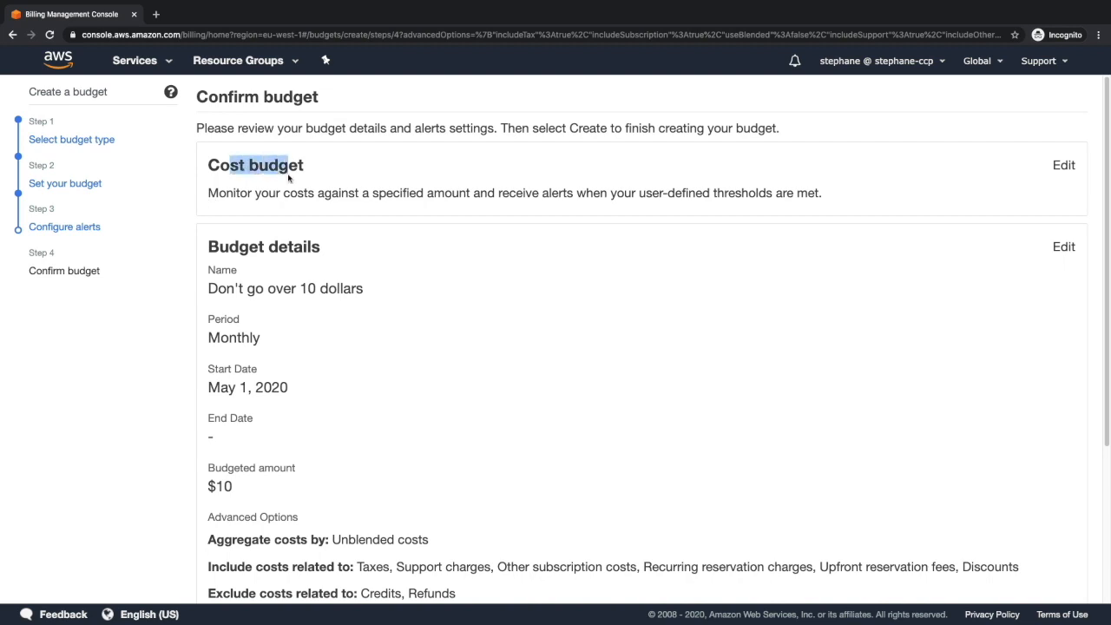
pyautogui.scroll(-3)
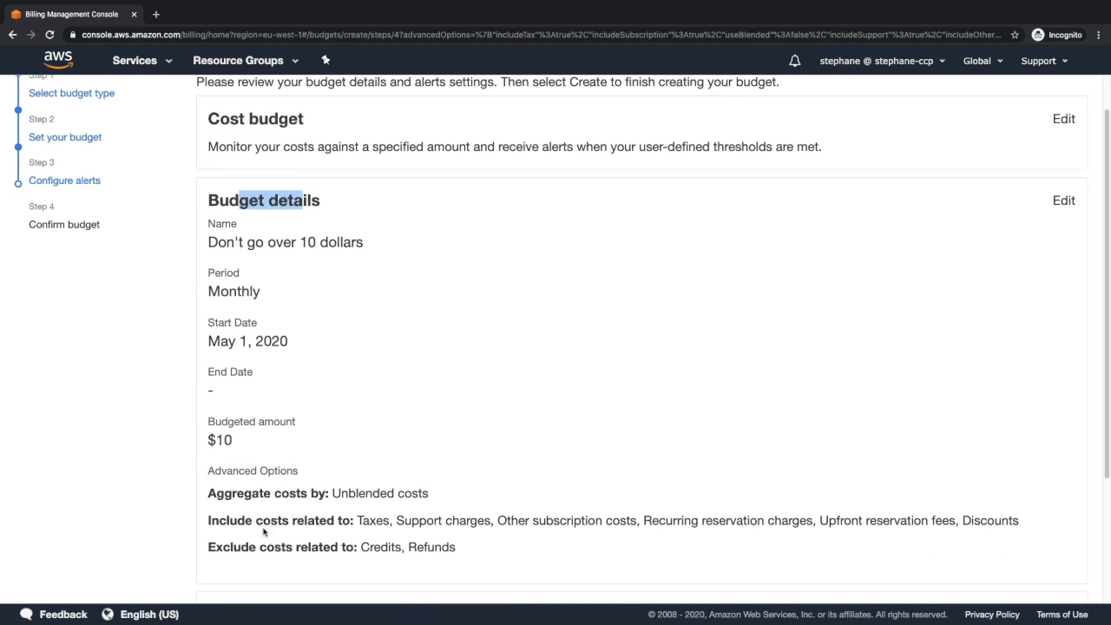
pyautogui.scroll(-3)
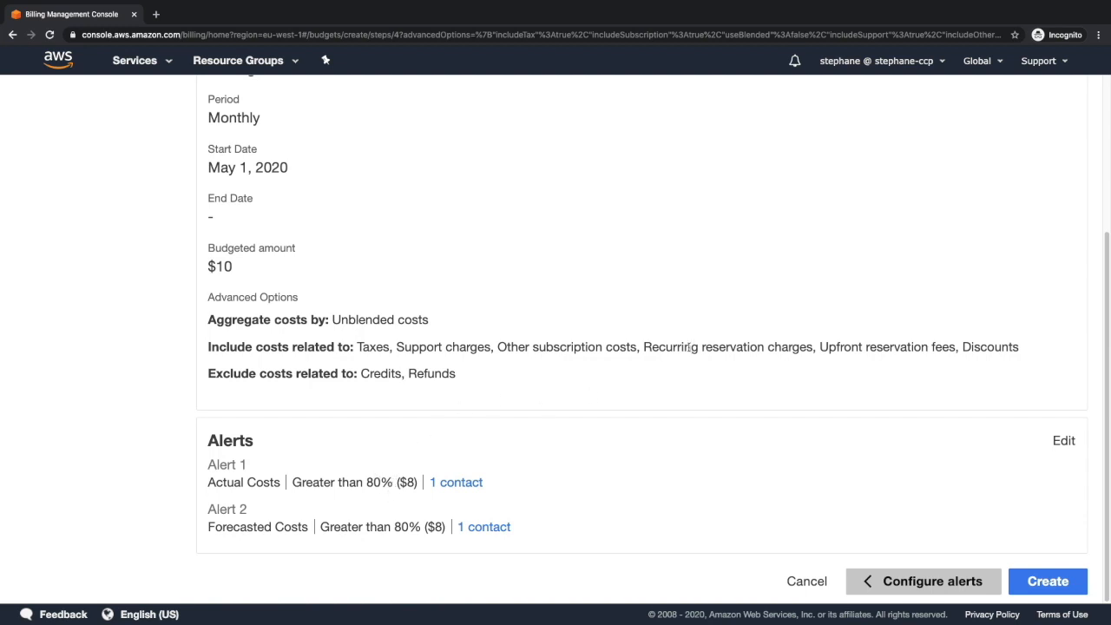
pyautogui.moveTo(647, 319)
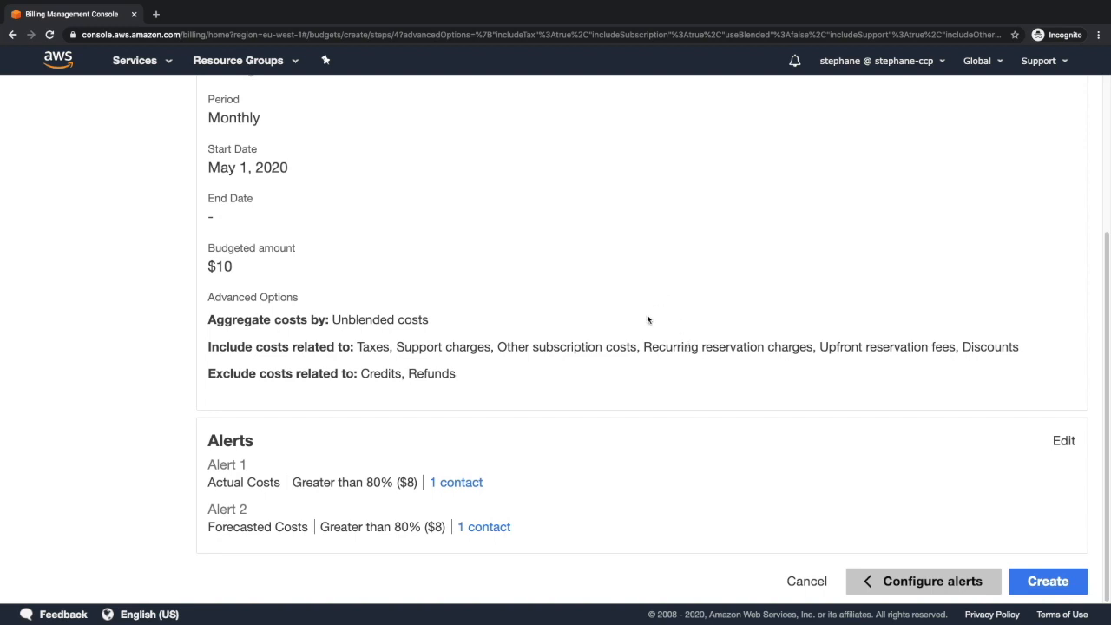
pyautogui.moveTo(615, 351)
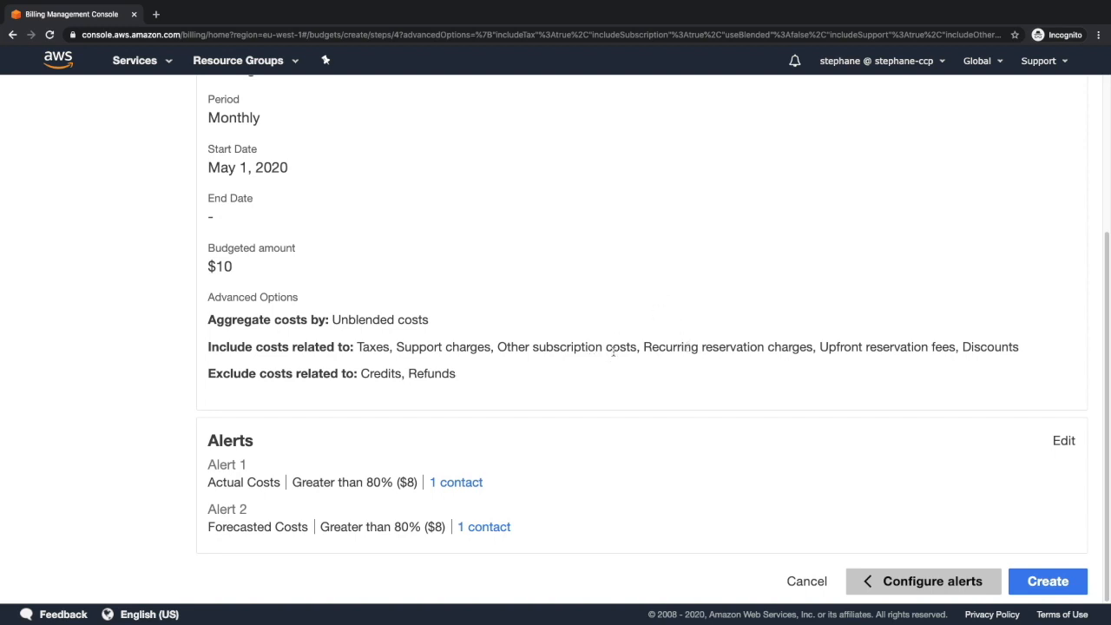
pyautogui.moveTo(952, 490)
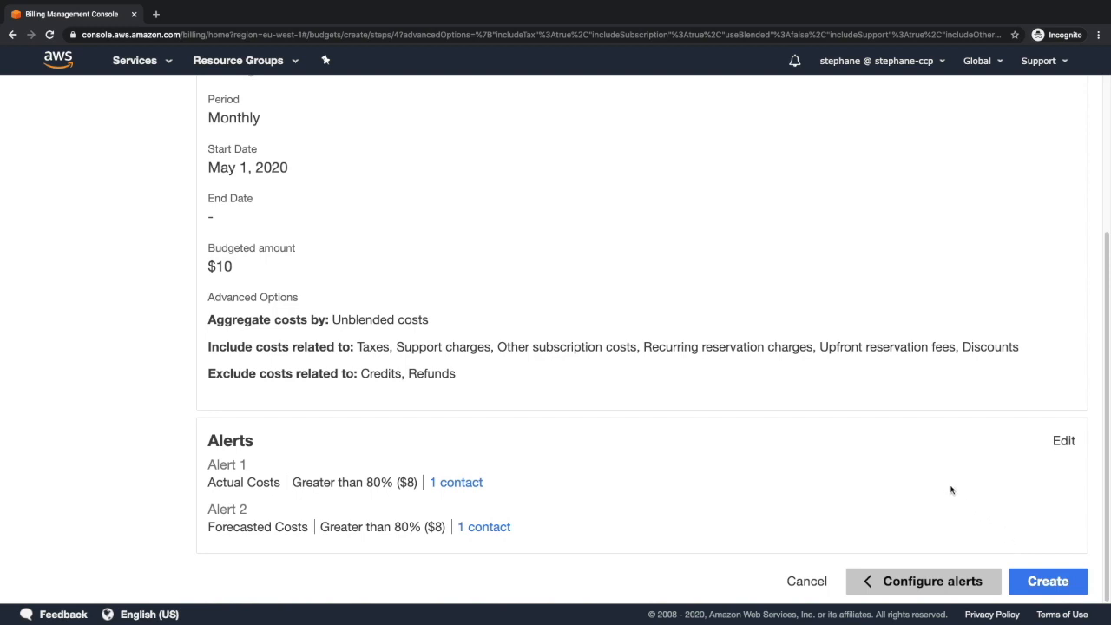
# - Create the 'Don't go over 10 dollars' budget, now listed with $10.00 budgeted
pyautogui.click(1049, 580)
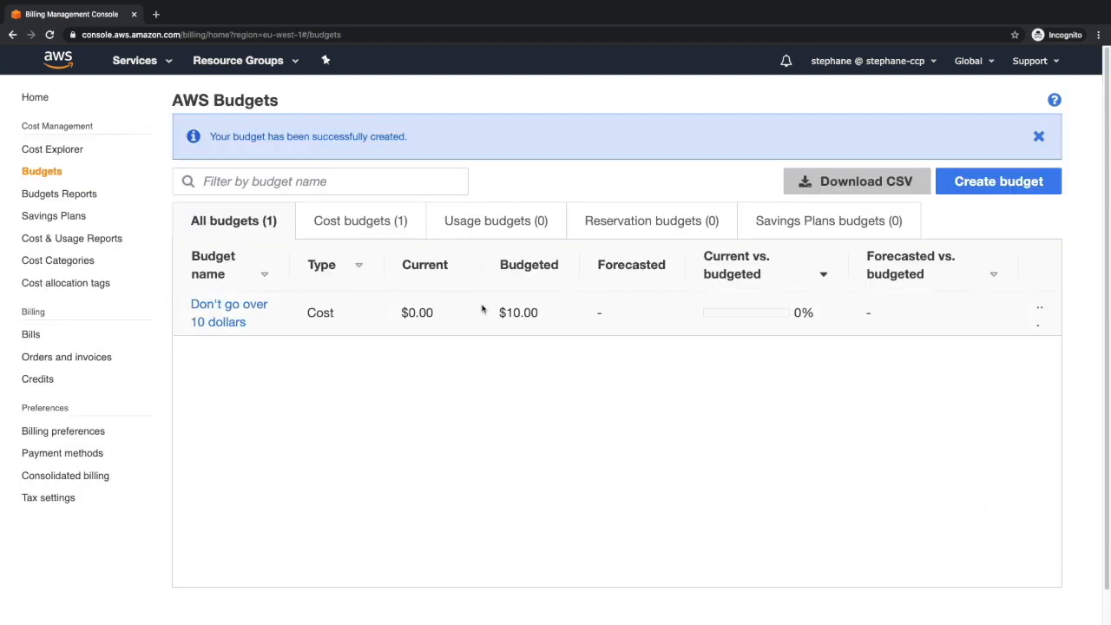
pyautogui.moveTo(497, 362)
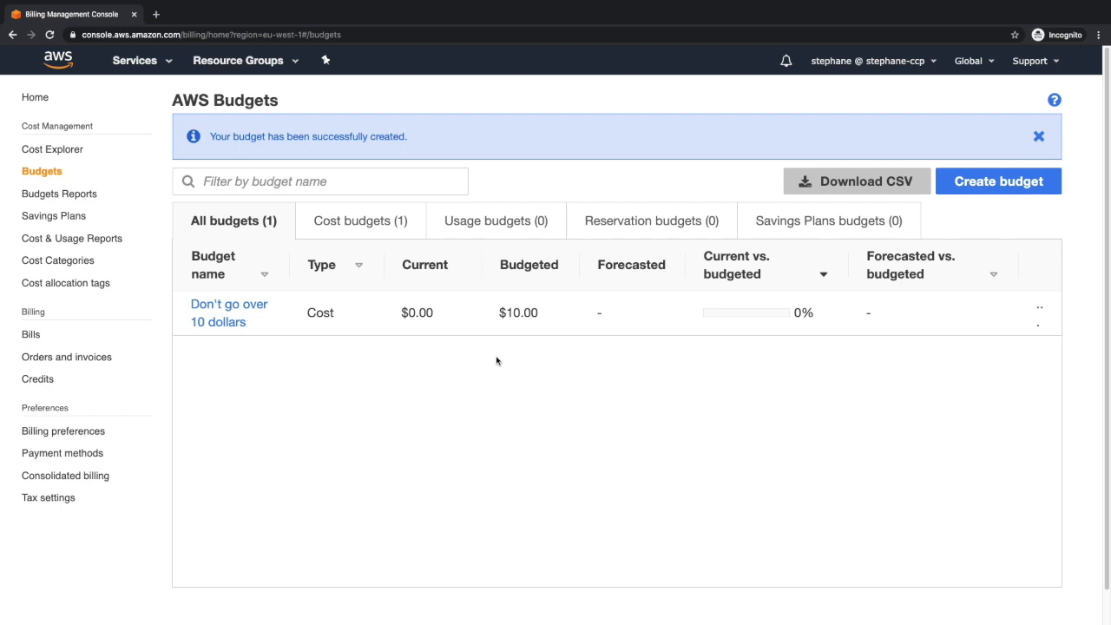
pyautogui.moveTo(336, 438)
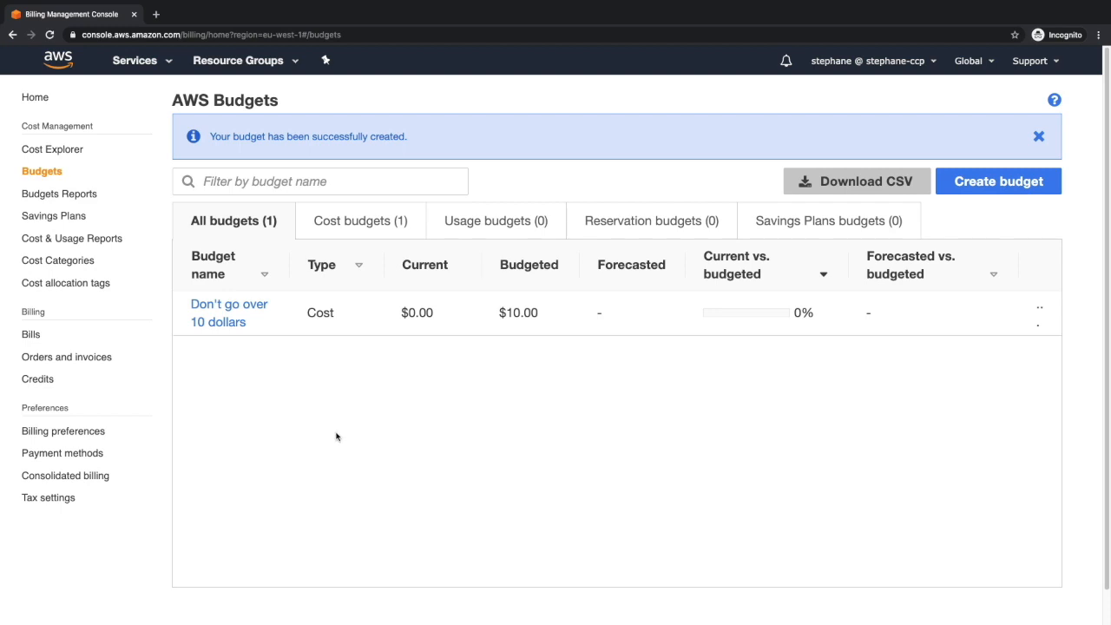
pyautogui.moveTo(365, 263)
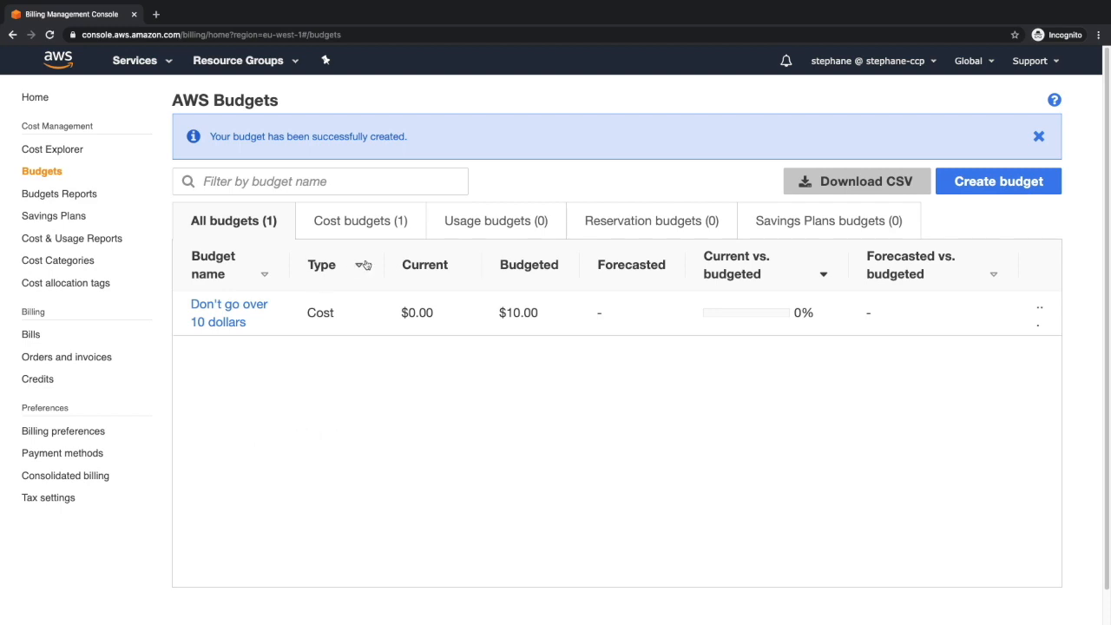
pyautogui.moveTo(32, 335)
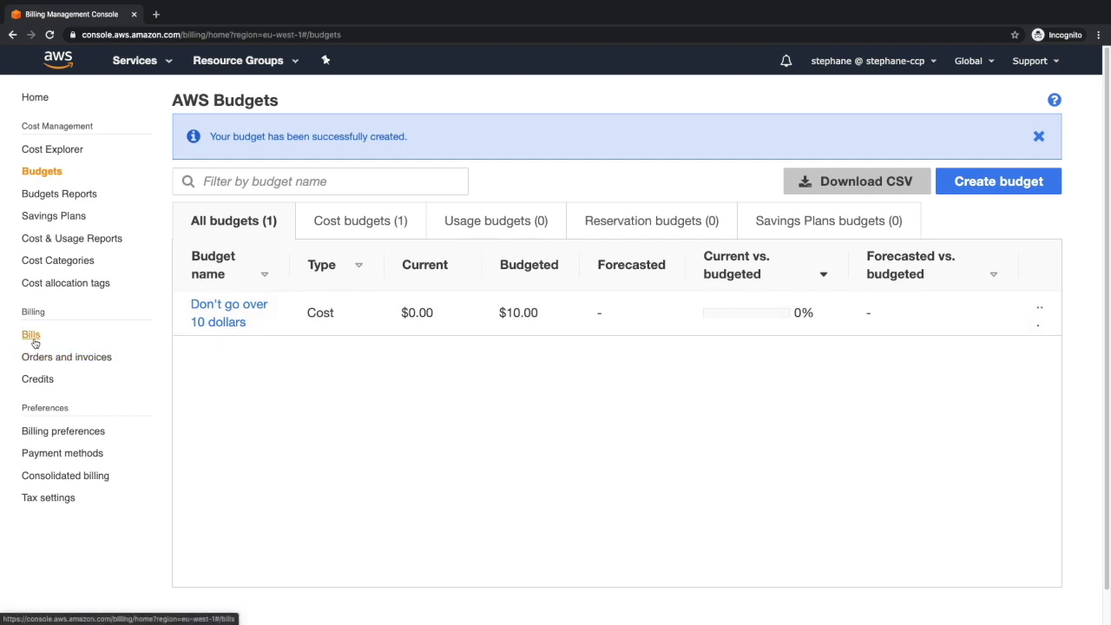
# - View the Bills page for May 2020, which shows no invoices
pyautogui.click(32, 334)
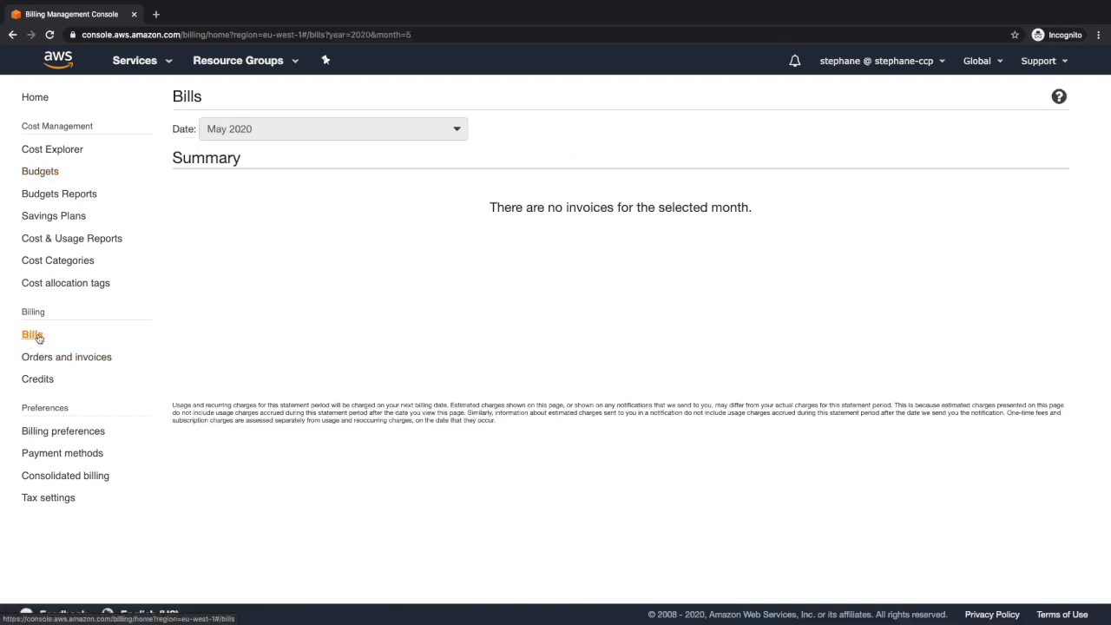
pyautogui.click(332, 128)
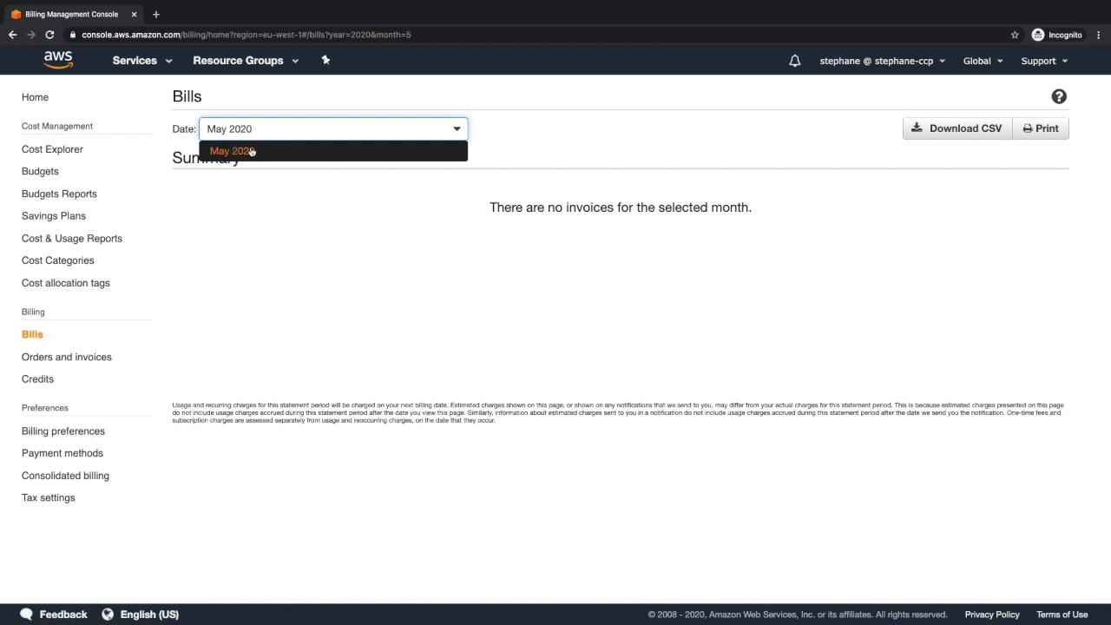
pyautogui.click(232, 149)
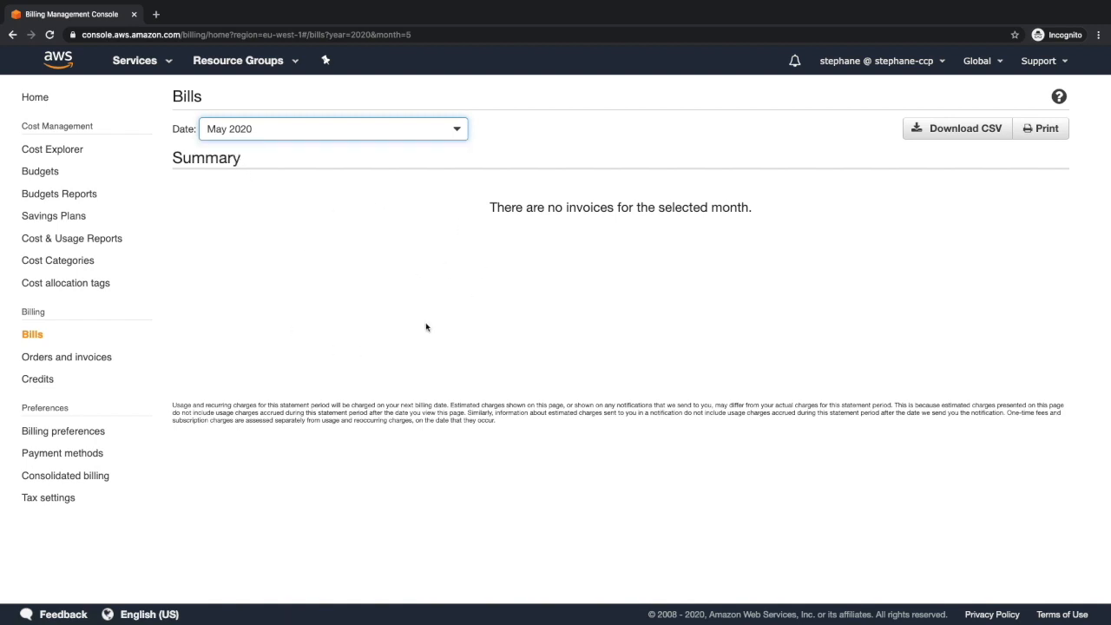